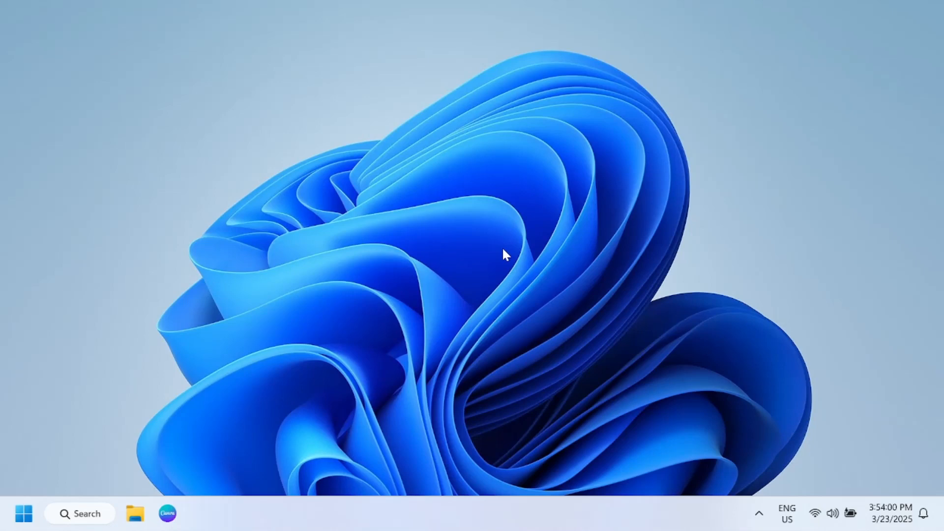
mouse_move(469, 255)
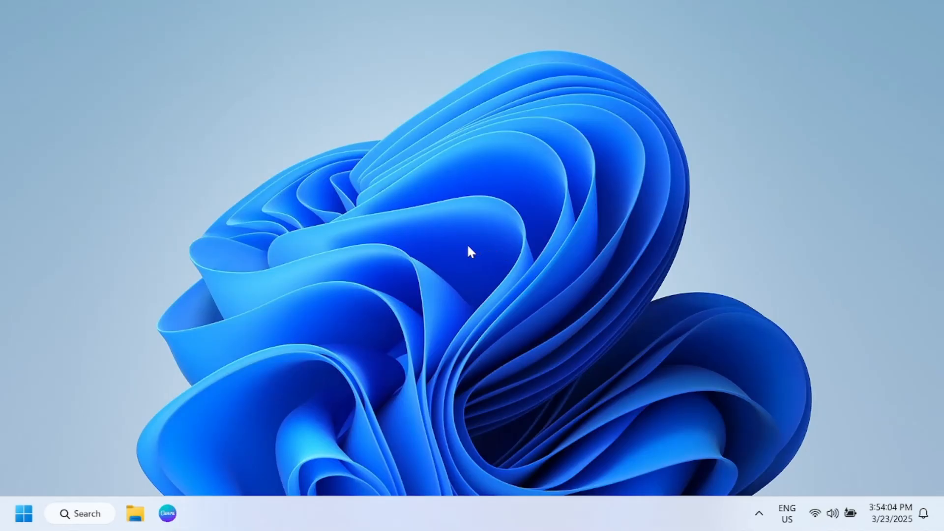
mouse_move(431, 247)
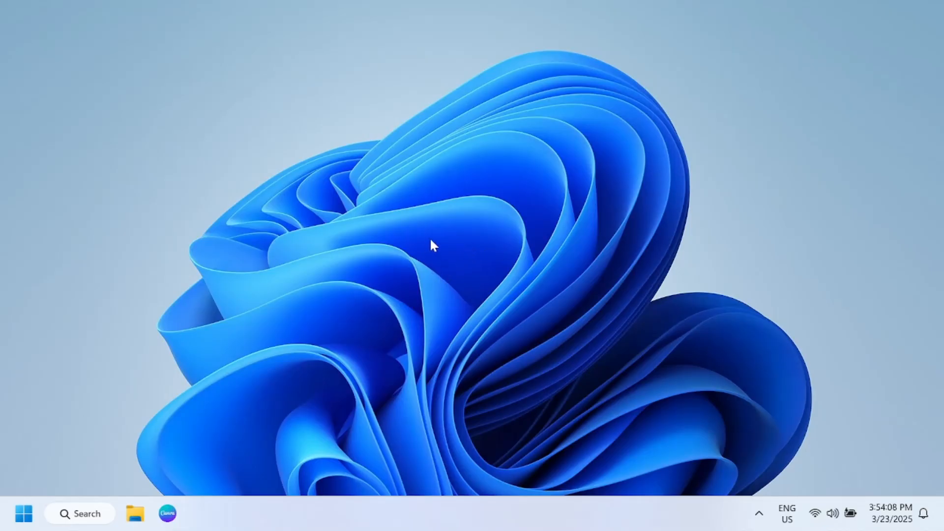
mouse_move(327, 250)
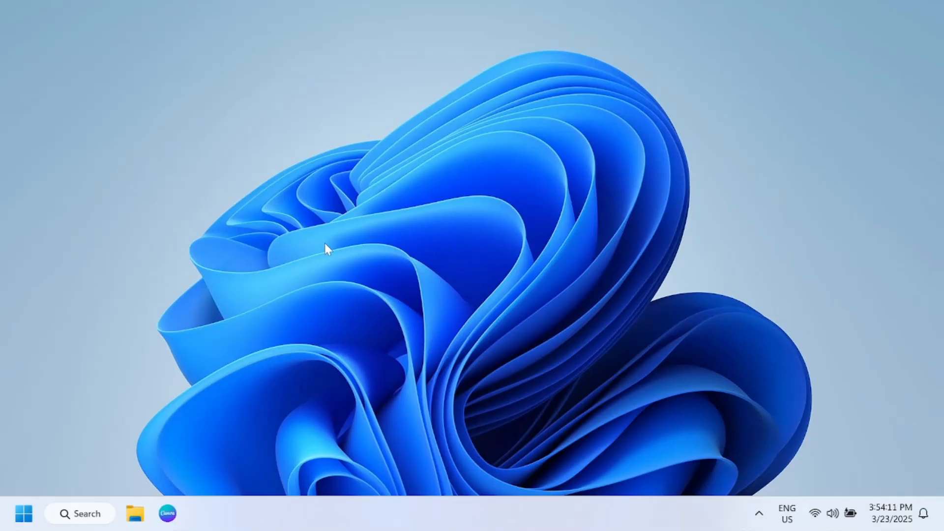
mouse_move(349, 205)
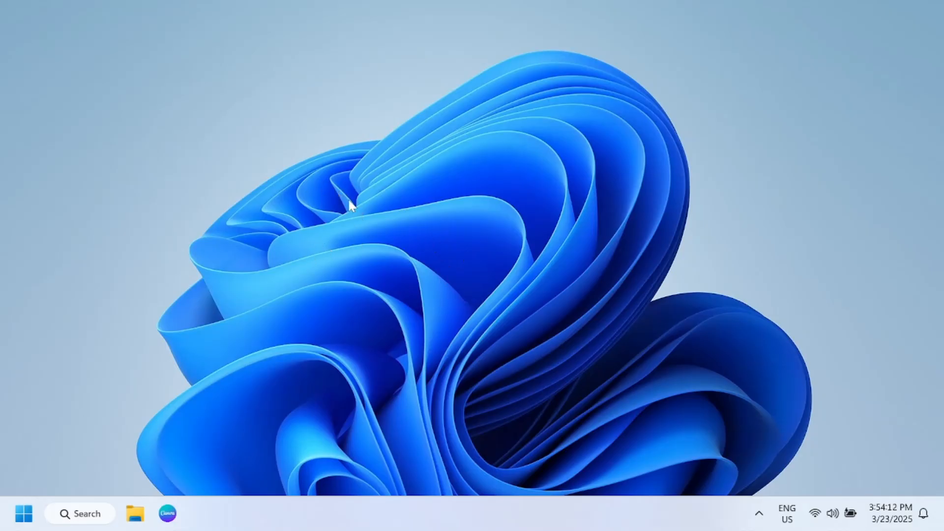
mouse_move(558, 506)
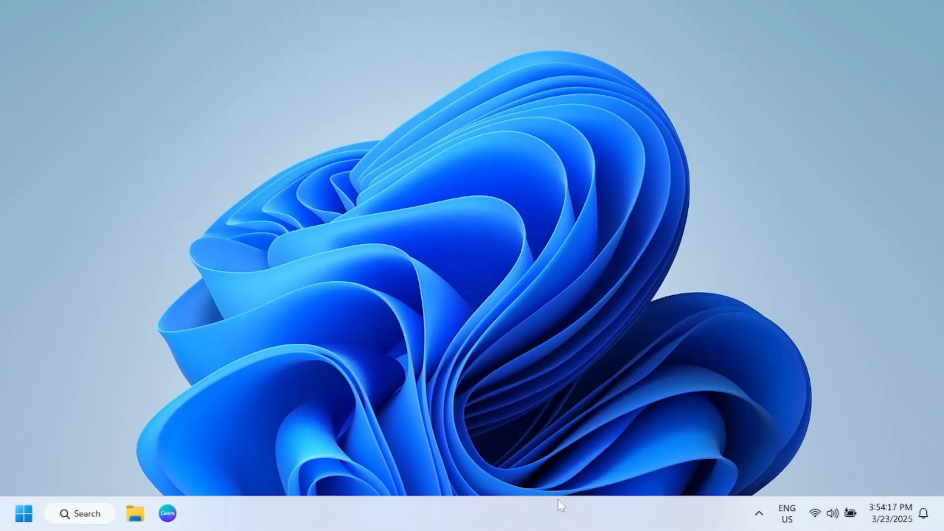
mouse_move(533, 514)
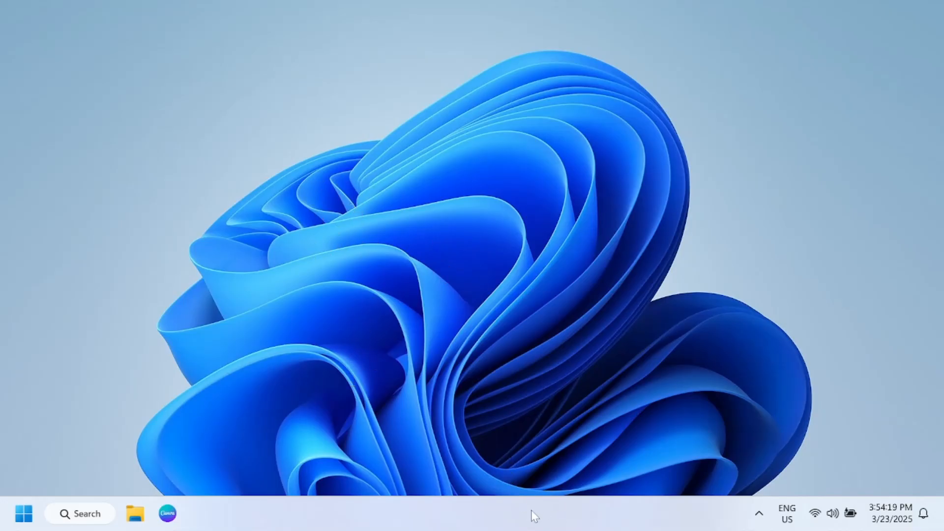
mouse_move(524, 515)
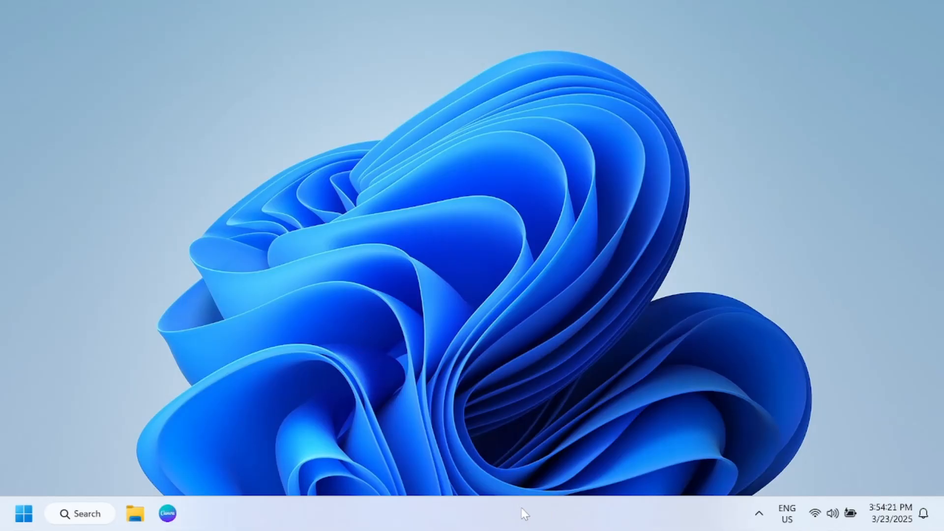
- Open Task Manager from the taskbar and confirm CPU Virtualisation shows Enabled
right_click(524, 517)
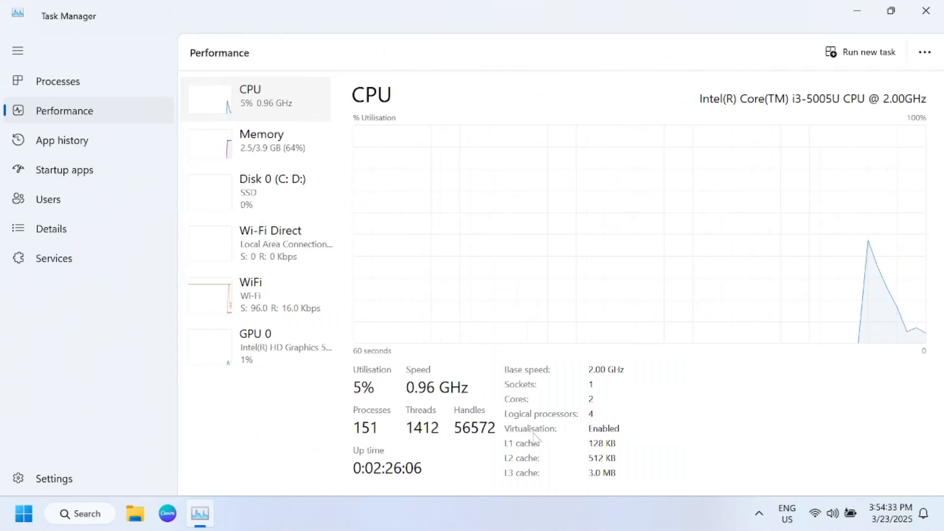
mouse_move(600, 435)
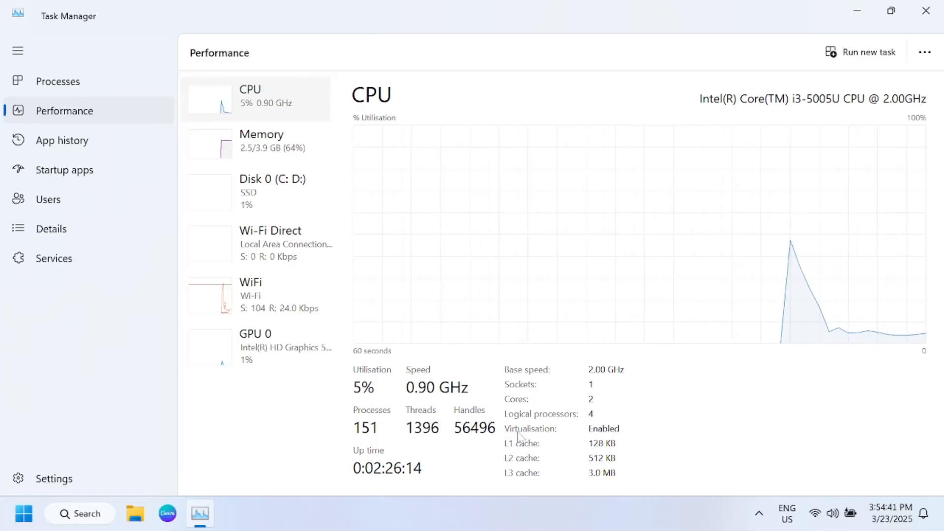
mouse_move(924, 10)
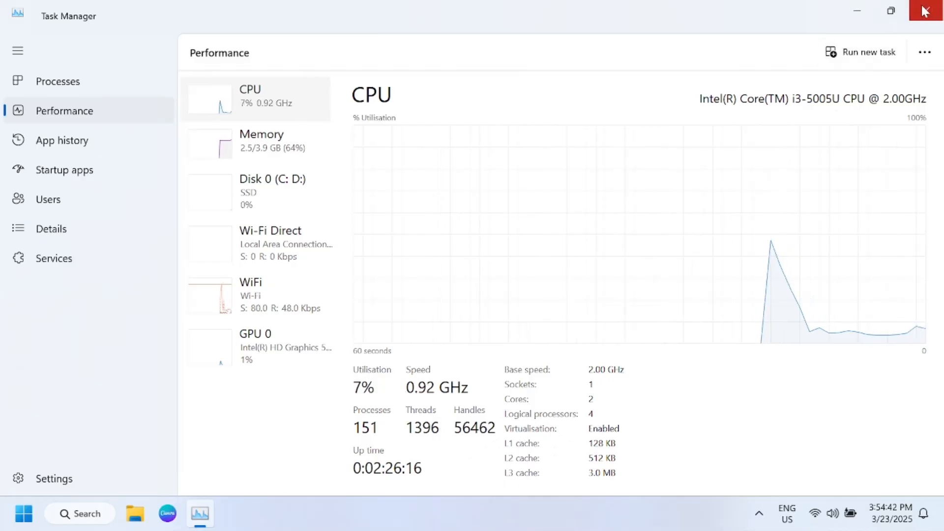
- Close Task Manager and search Windows for 'turn'
left_click(927, 10)
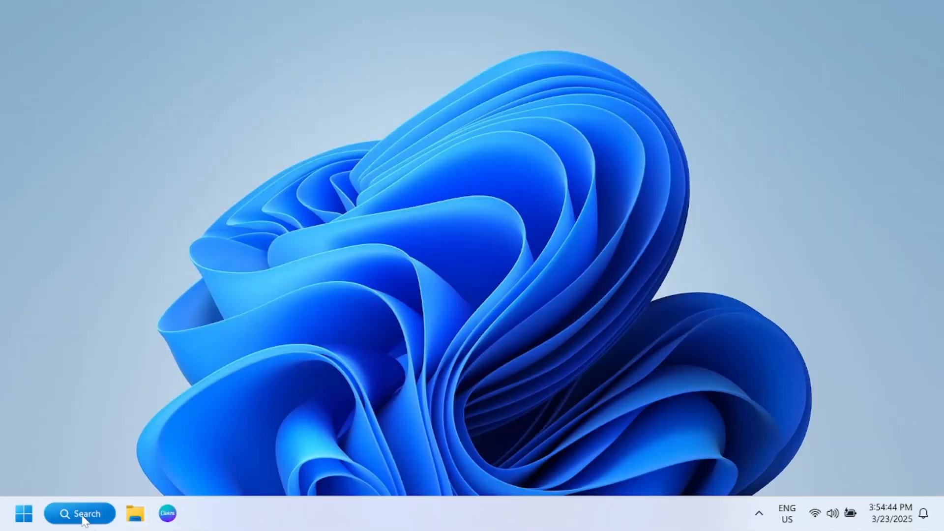
left_click(79, 513)
type(".turn")
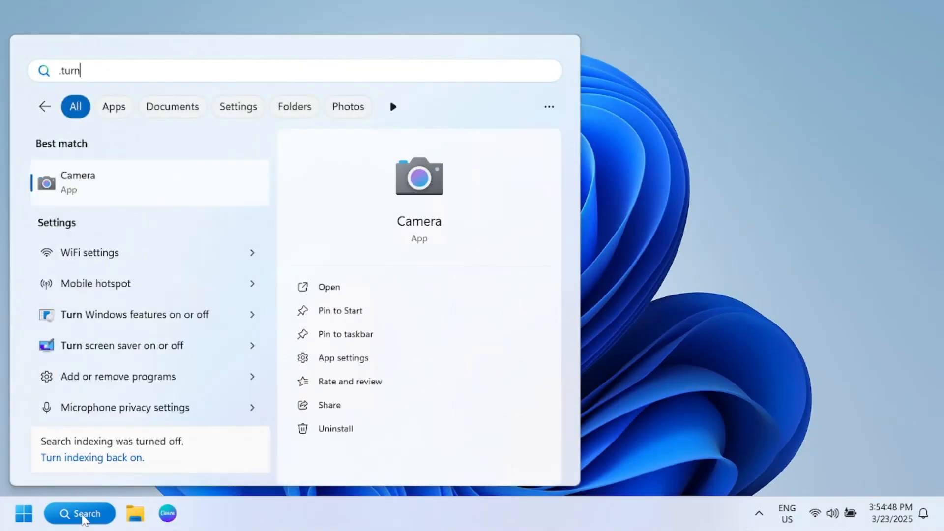
mouse_move(188, 323)
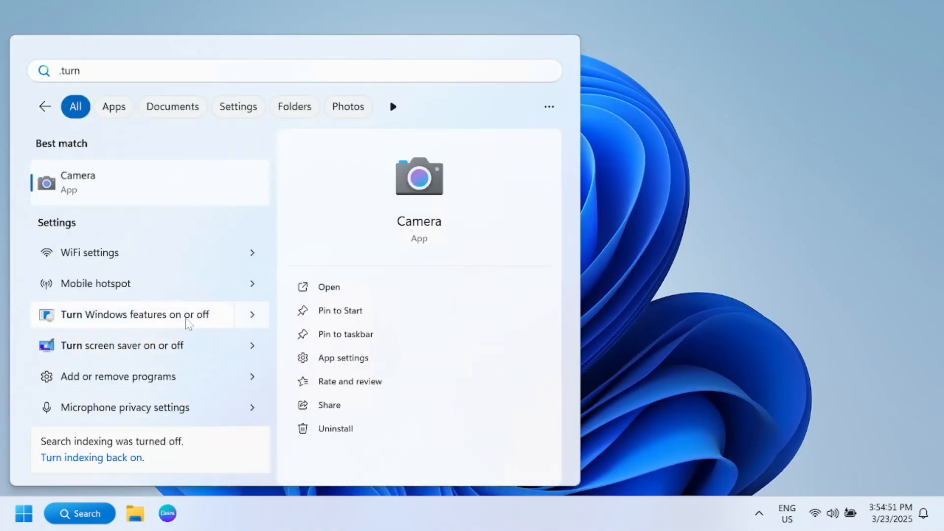
- Open Turn Windows features on or off and tick Virtual Machine Platform
left_click(132, 315)
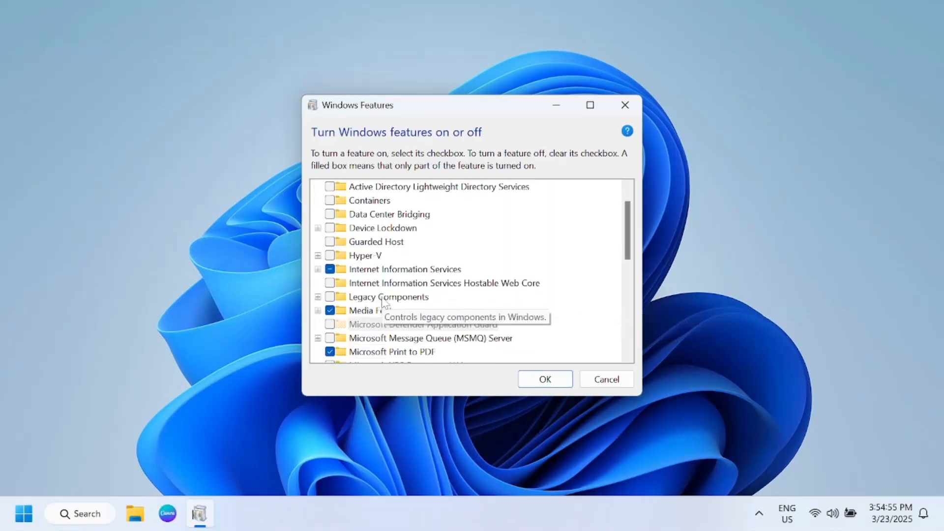
scroll("down", 3)
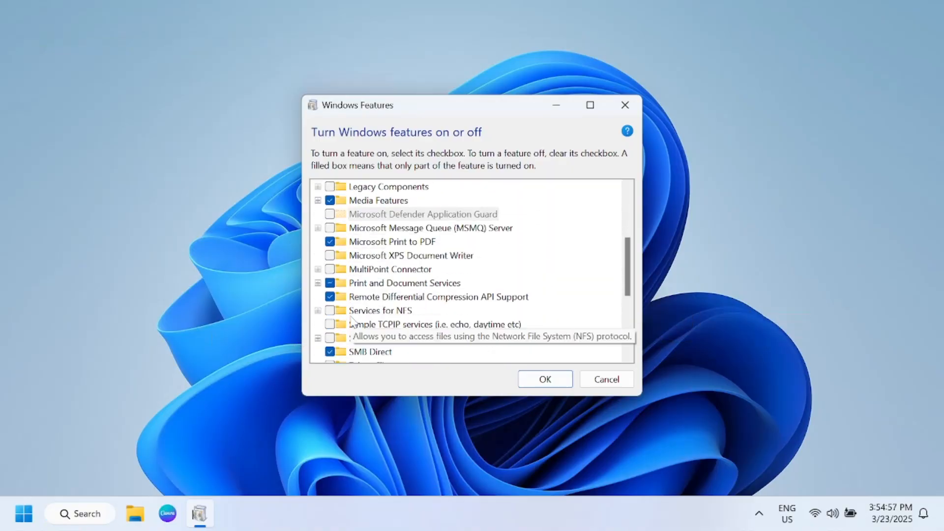
scroll("down", 3)
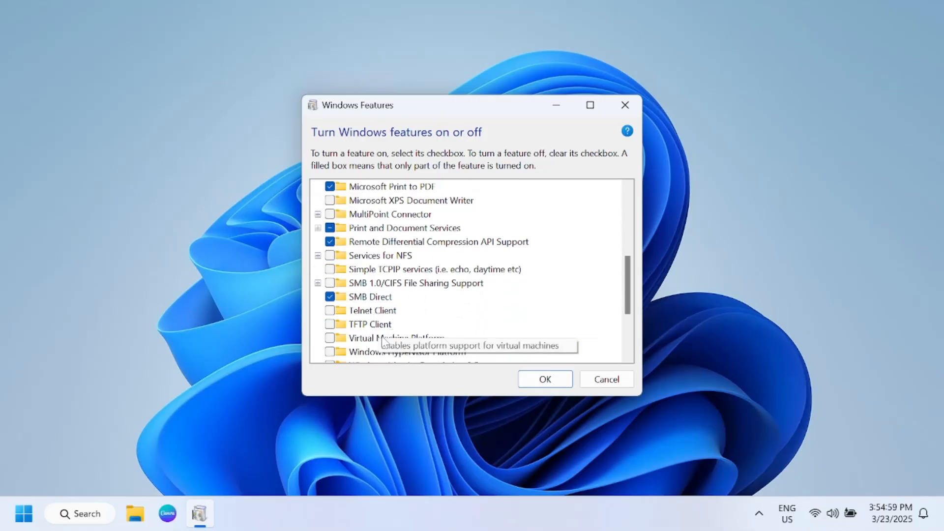
scroll("down", 3)
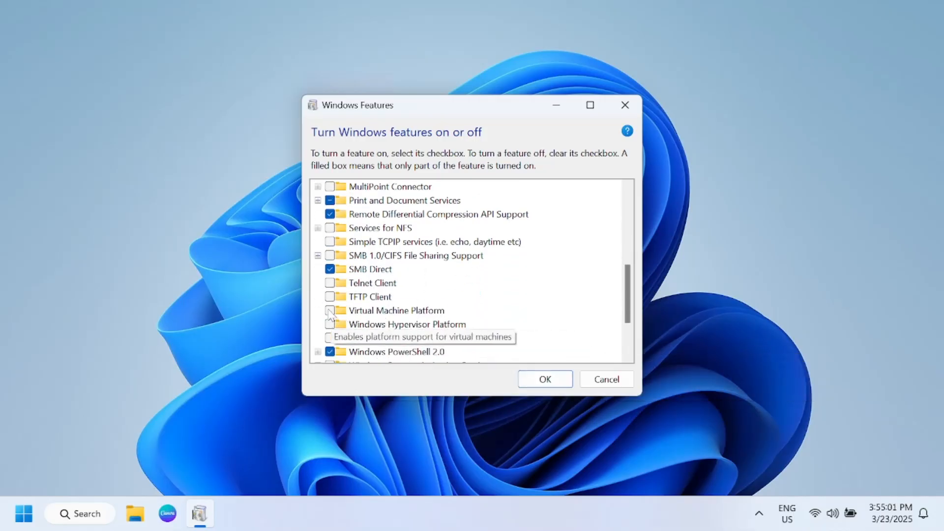
left_click(330, 310)
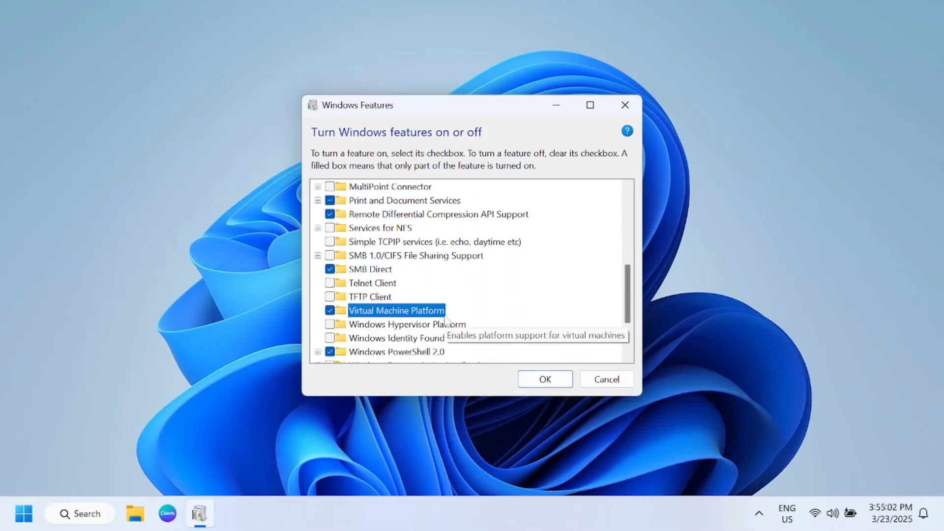
scroll("down", 3)
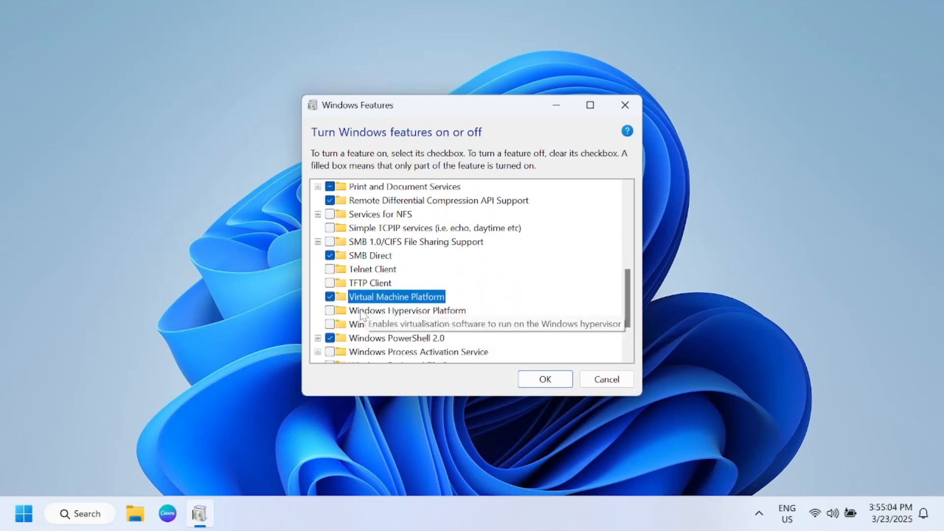
mouse_move(555, 410)
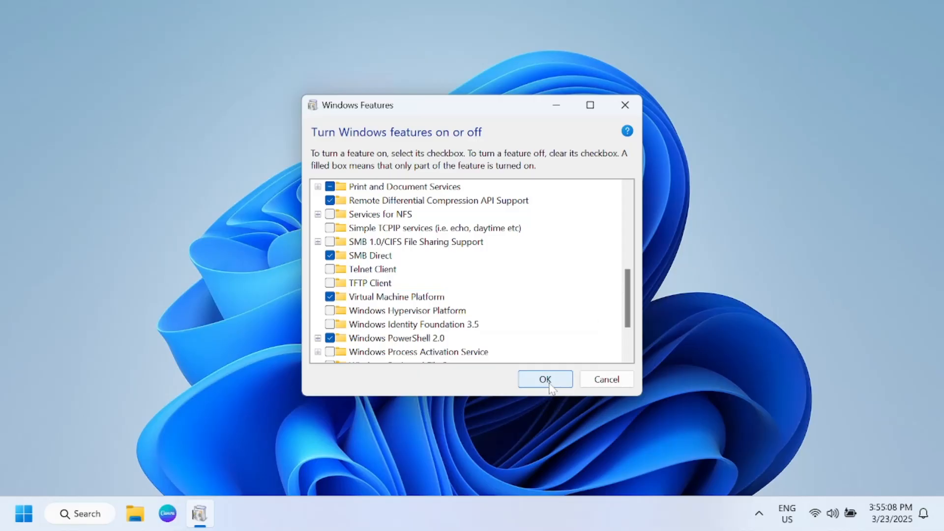
- Apply the Virtual Machine Platform change and close the completion notice
left_click(545, 379)
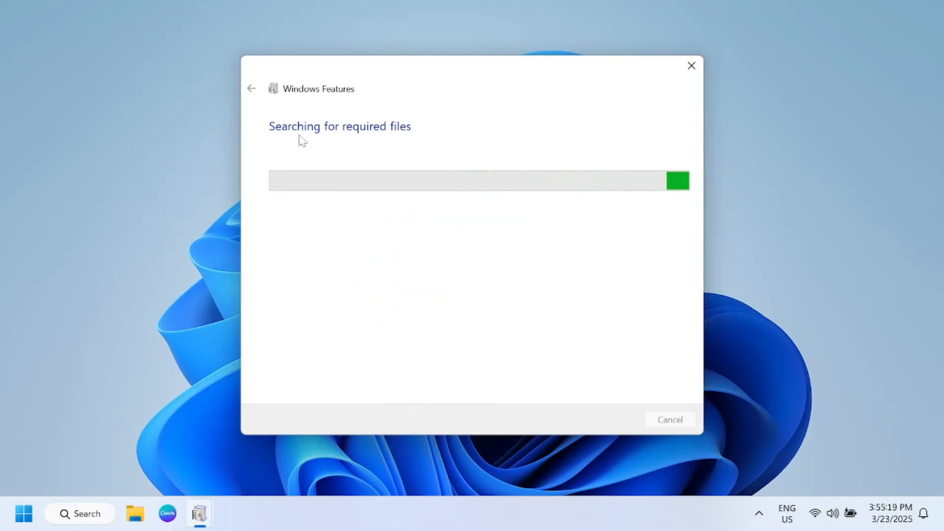
mouse_move(403, 249)
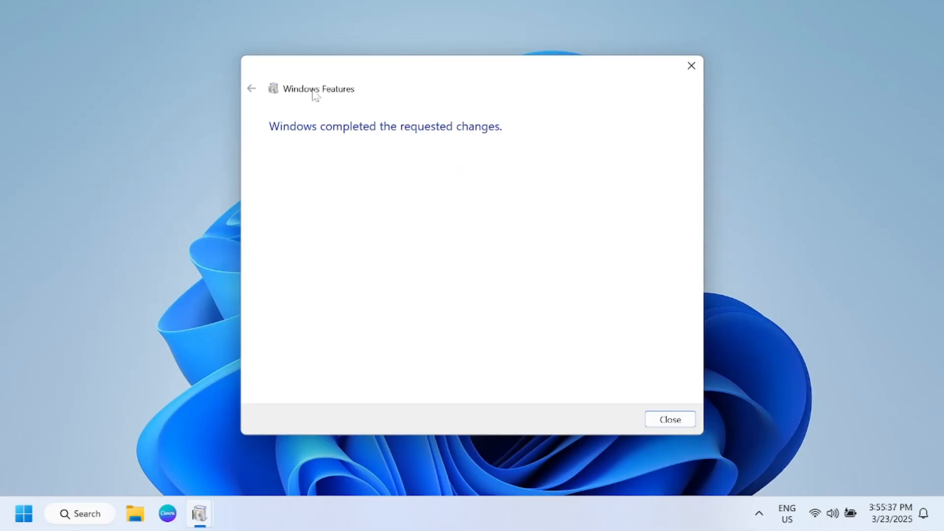
left_click(670, 419)
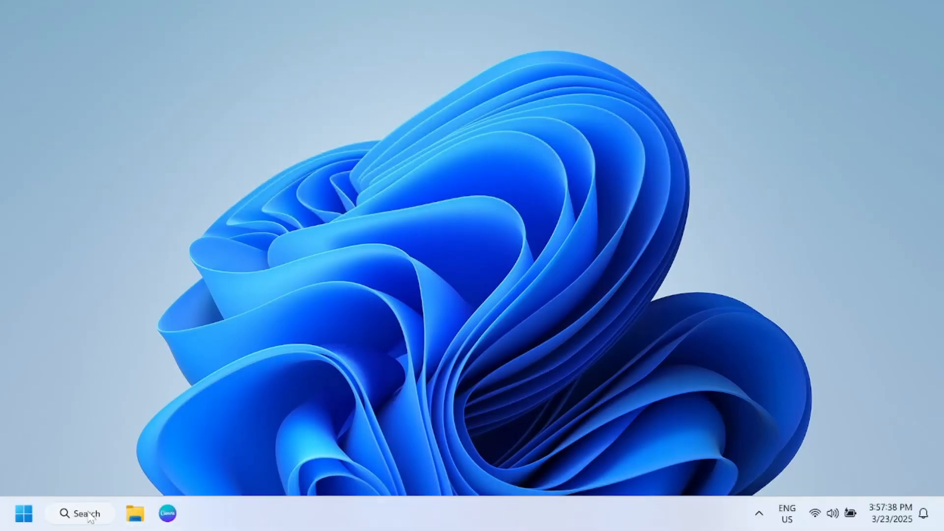
- Search 'wsa' and scroll the WSABuilds README to the download table
left_click(87, 513)
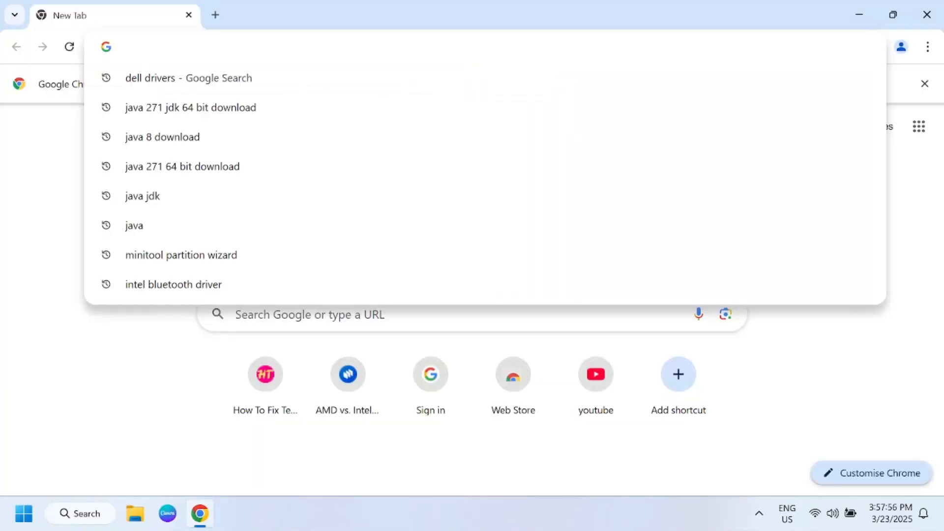
type("wsa")
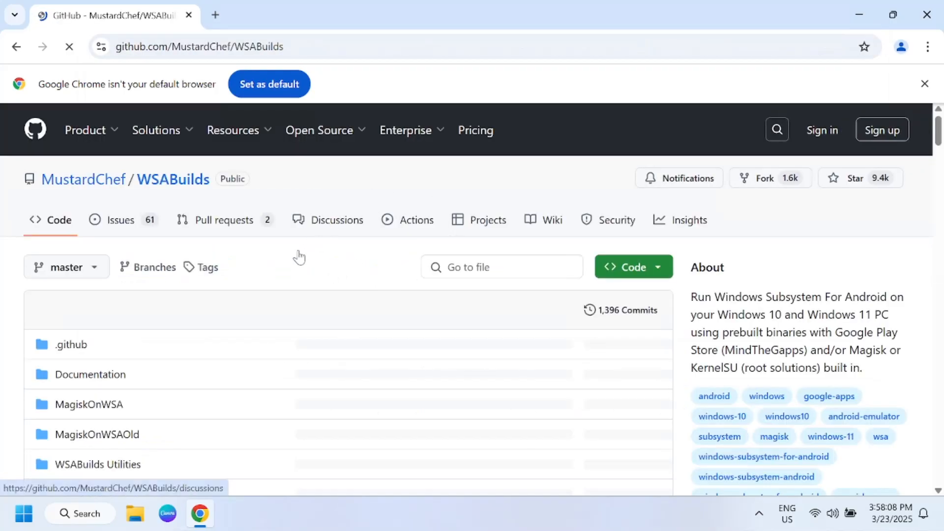
scroll("down", 3)
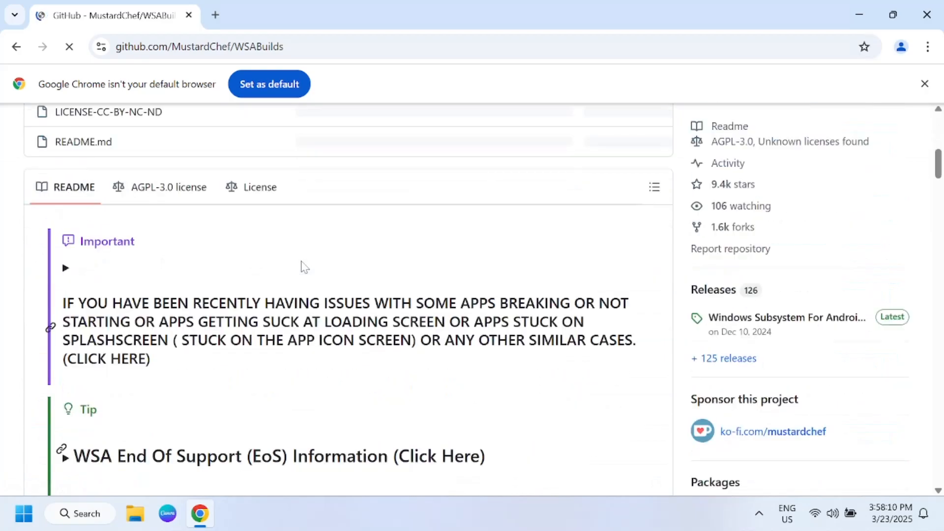
scroll("down", 3)
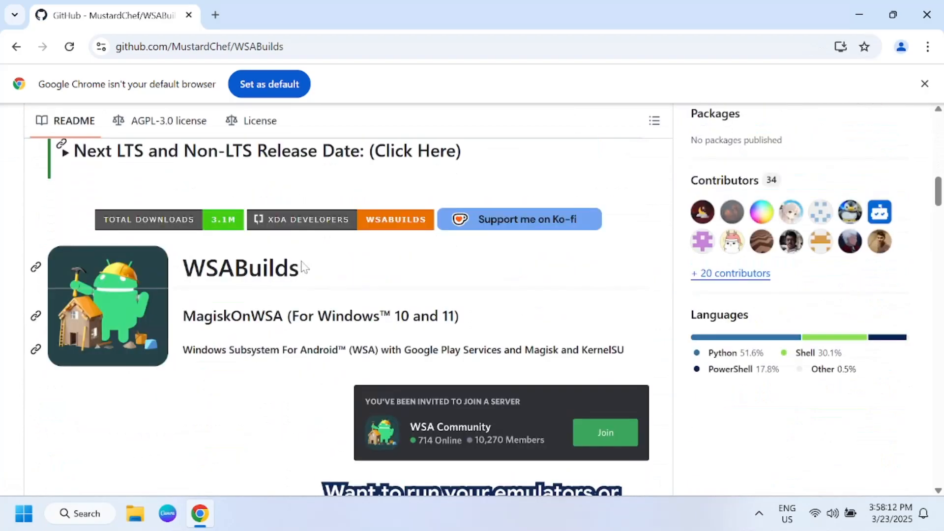
scroll("down", 3)
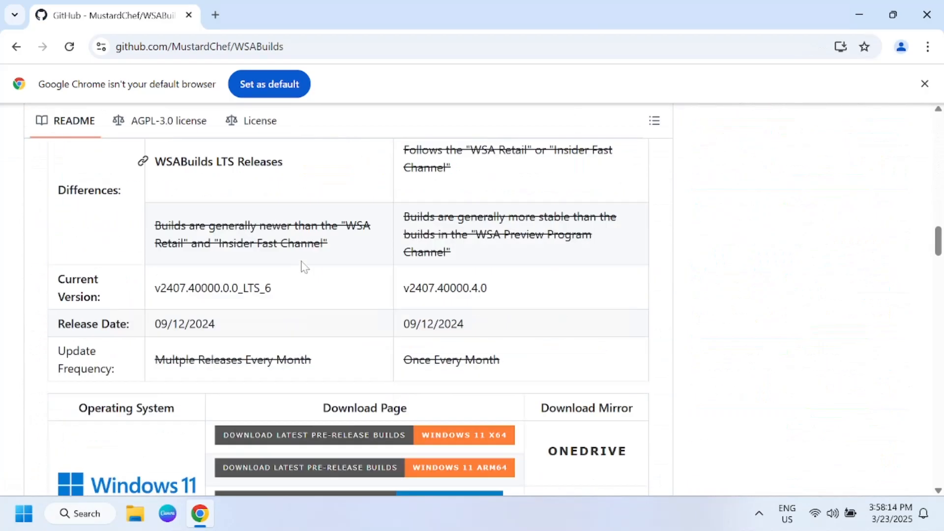
scroll("down", 3)
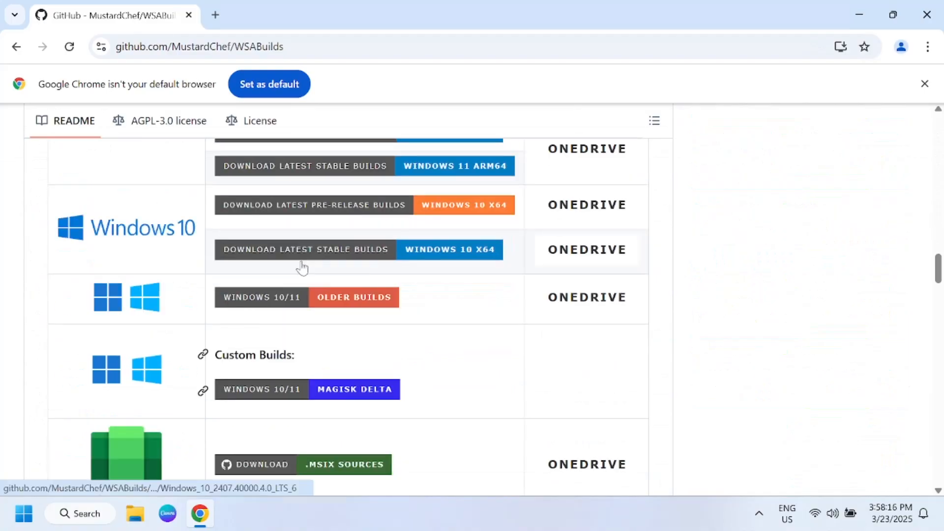
scroll("down", 3)
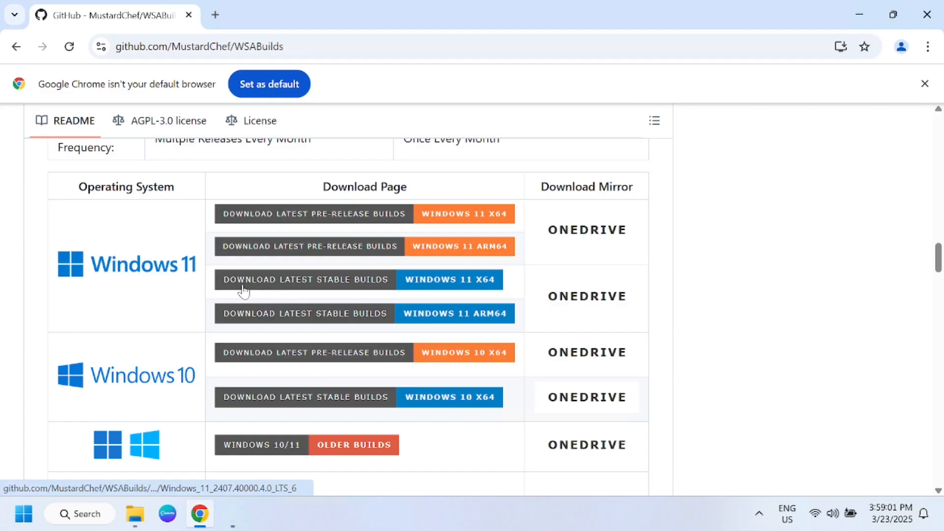
mouse_move(442, 288)
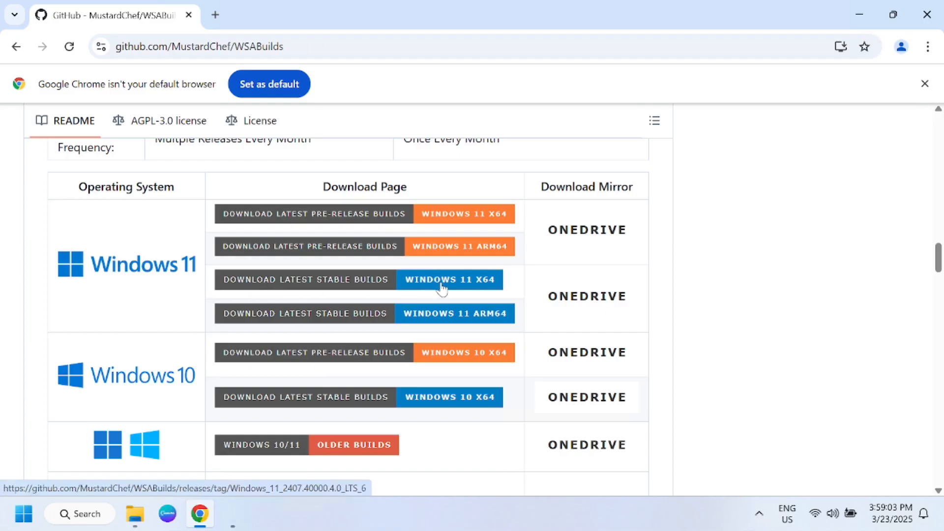
- Download the Windows 11 x64 GApps-13.0 .7z build and check its progress
left_click(442, 279)
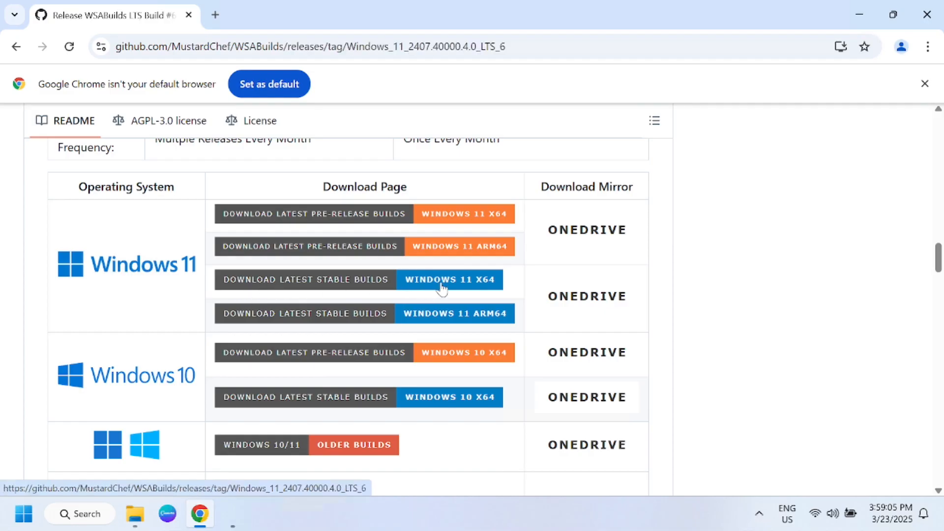
scroll("up", 3)
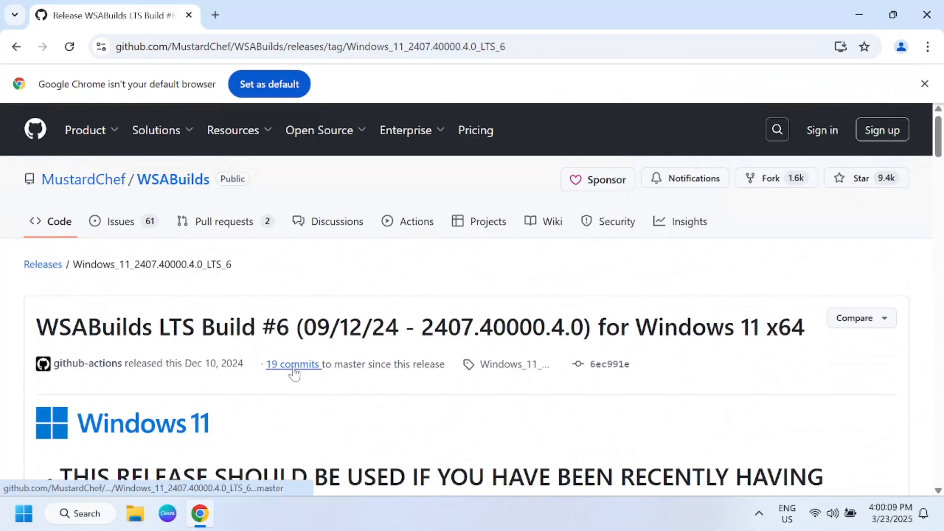
scroll("down", 3)
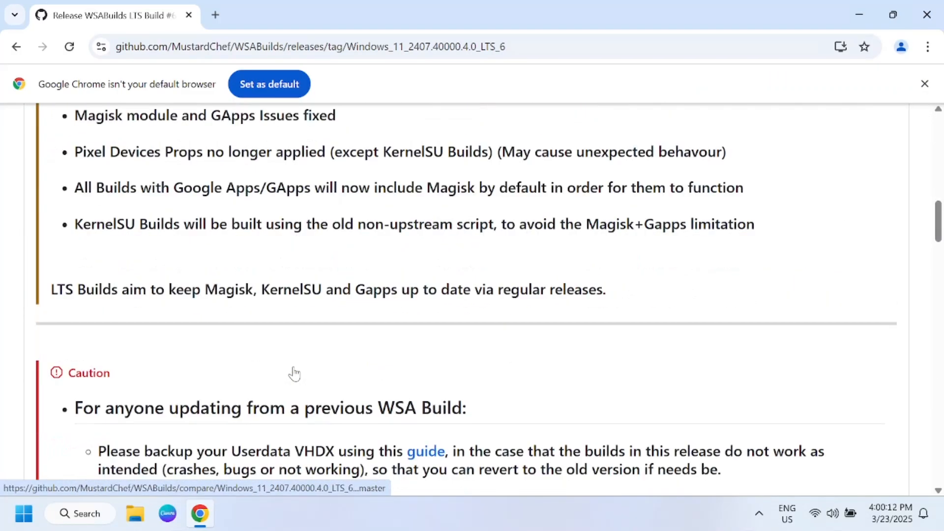
scroll("down", 3)
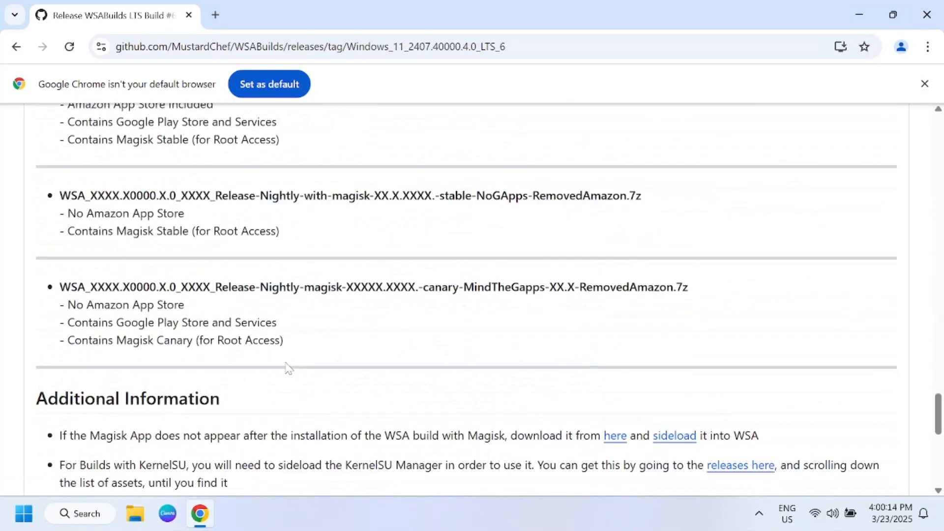
scroll("down", 3)
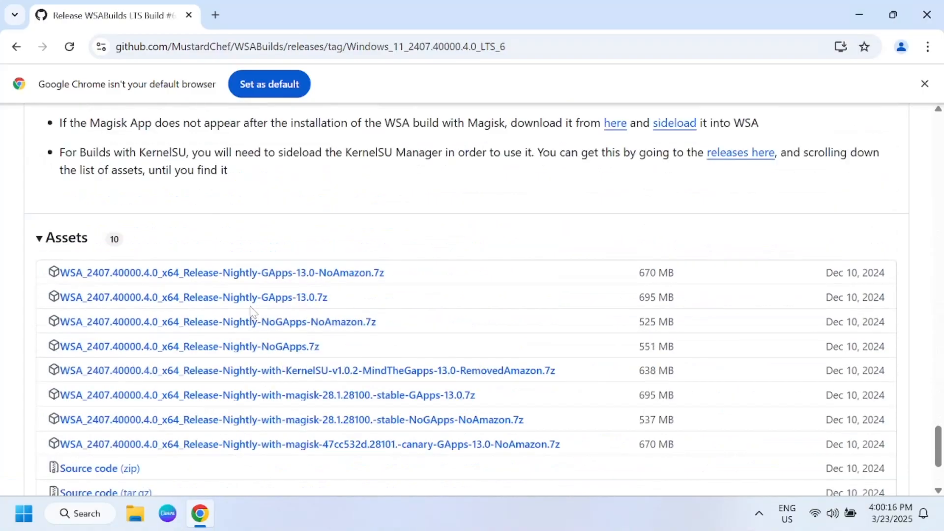
mouse_move(95, 295)
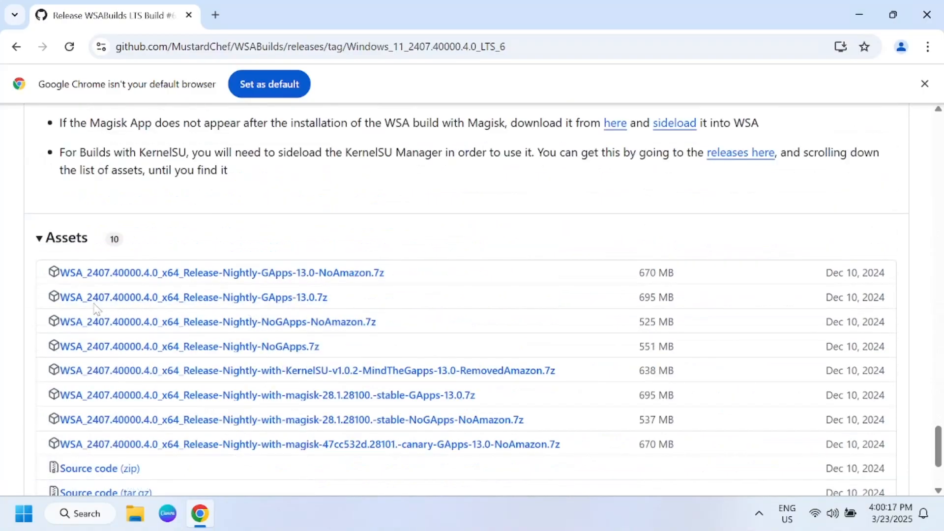
mouse_move(136, 306)
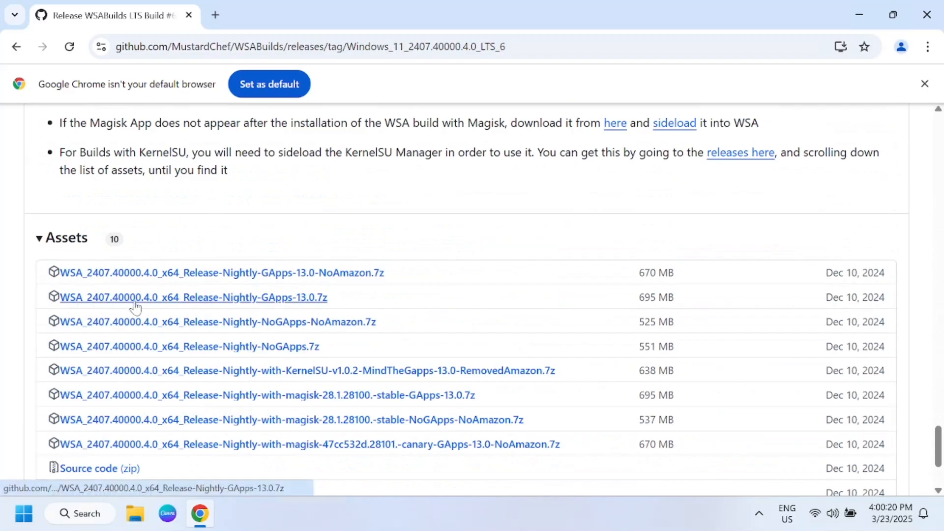
mouse_move(318, 305)
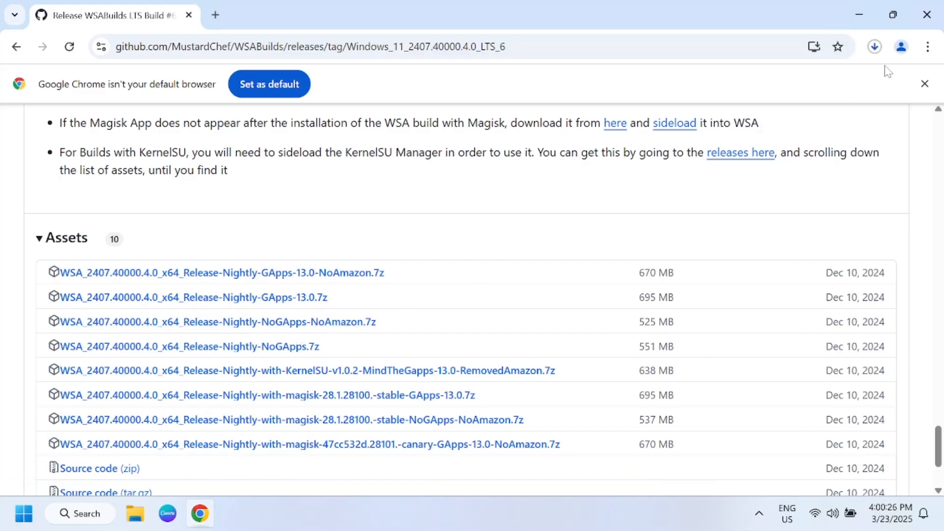
left_click(875, 46)
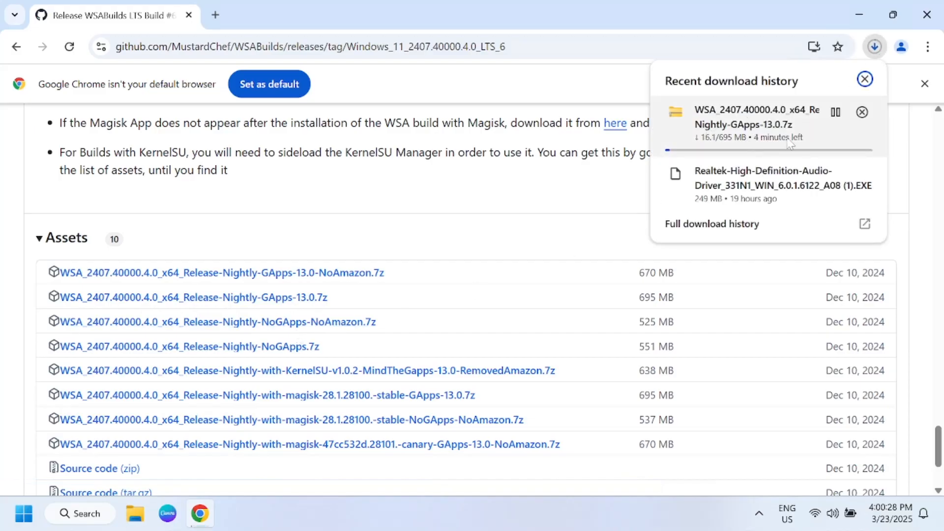
mouse_move(763, 150)
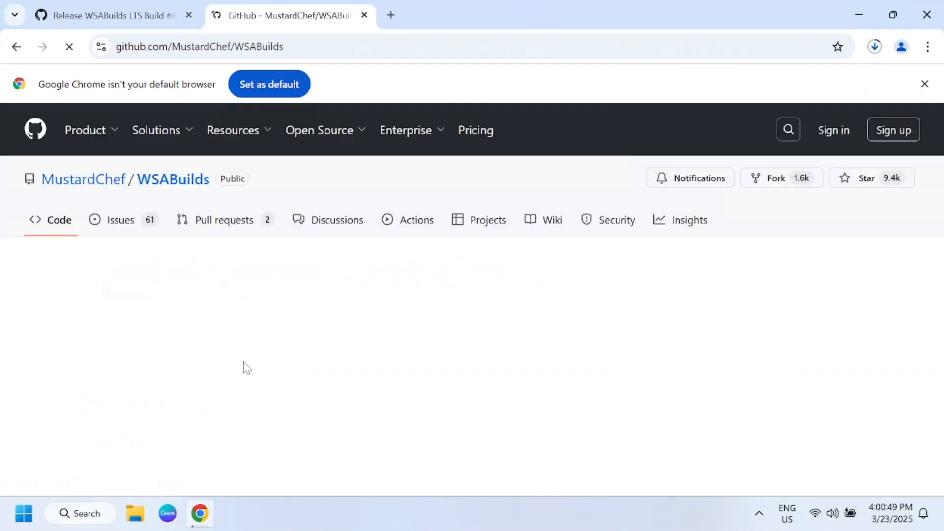
- Open the Windows 10 x64 stable build release page and scroll to its assets
scroll("down", 3)
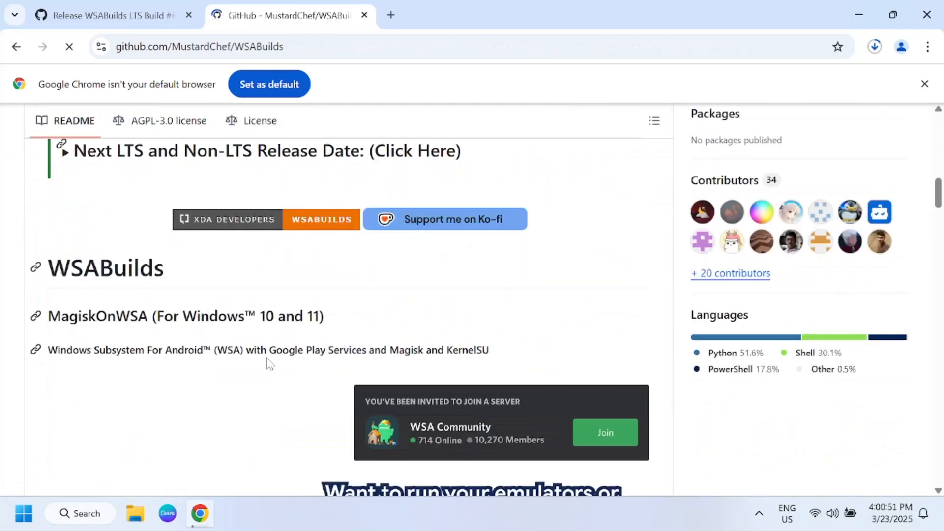
scroll("down", 3)
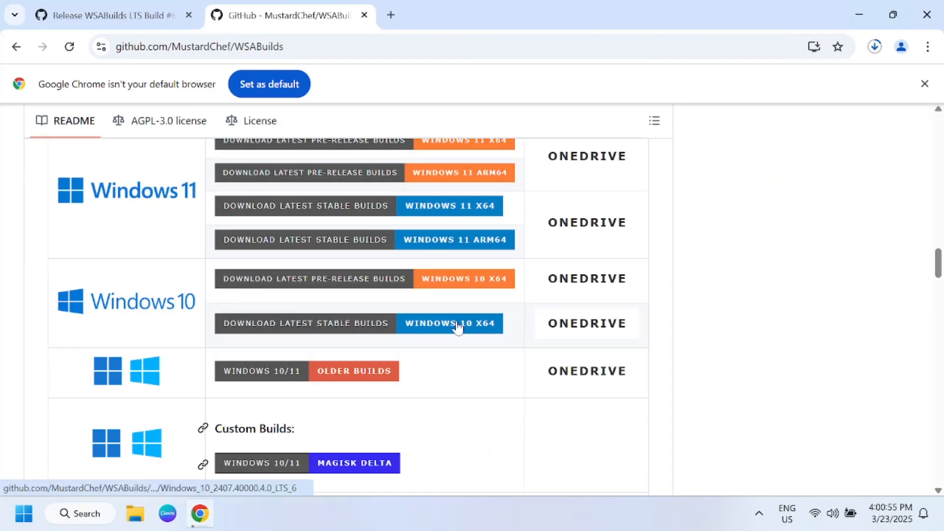
left_click(450, 324)
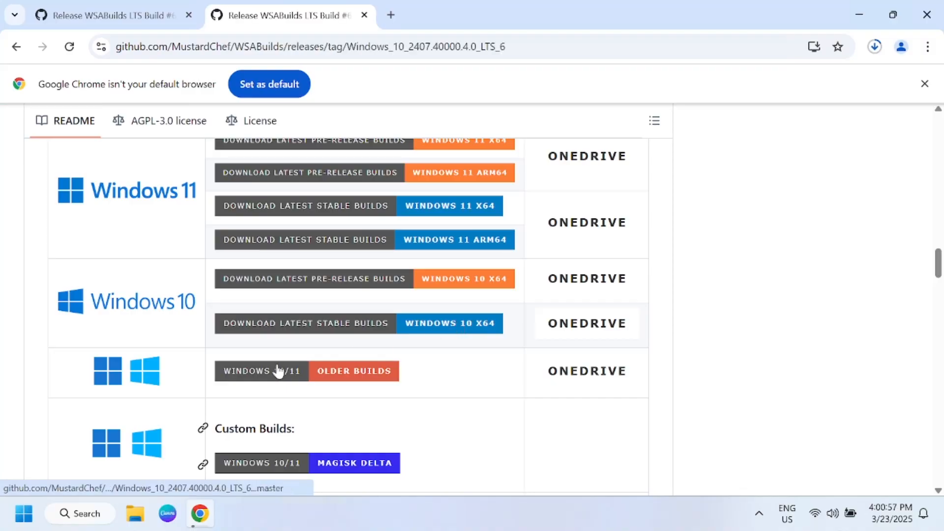
scroll("down", 3)
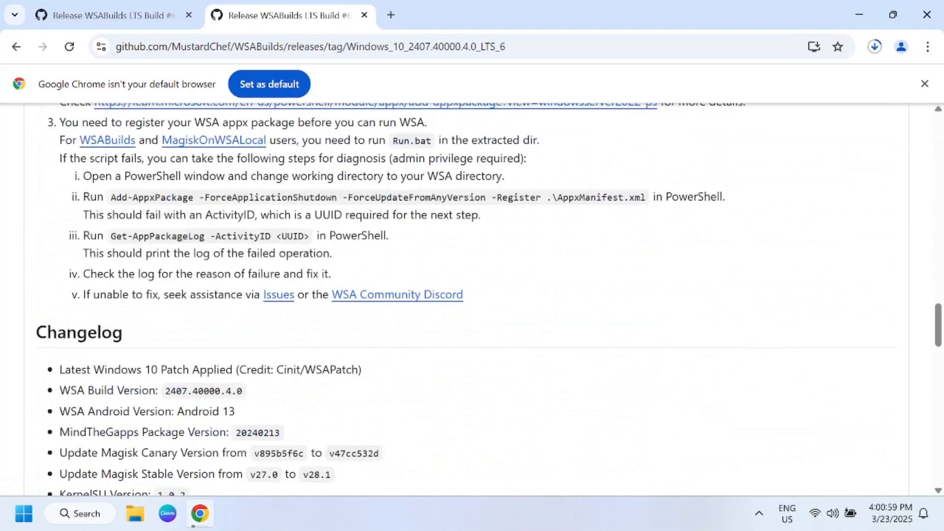
scroll("down", 3)
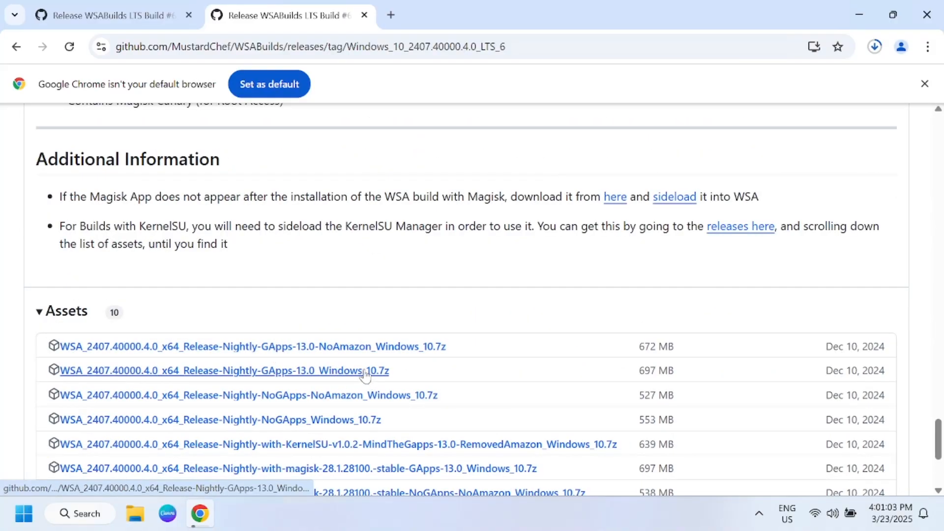
- Start the Windows 10 GApps-13.0 archive download, then halt it
left_click(218, 371)
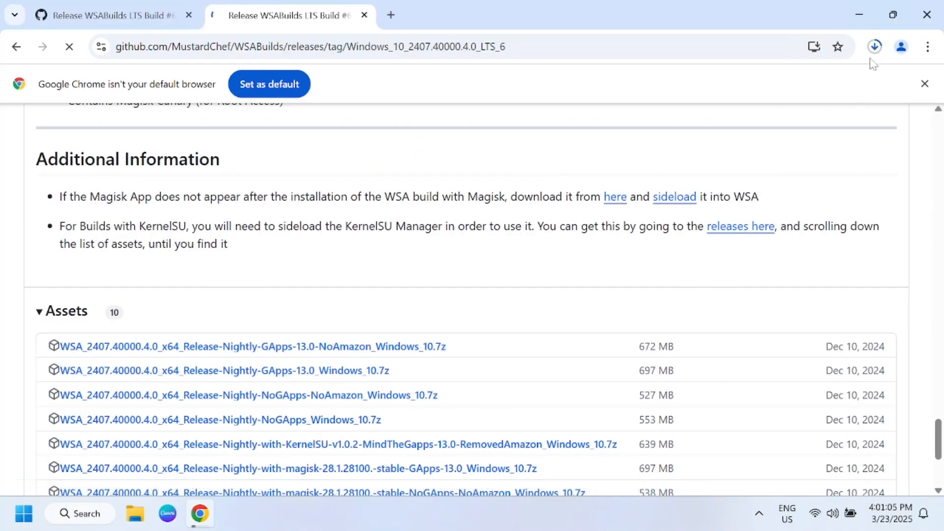
left_click(875, 46)
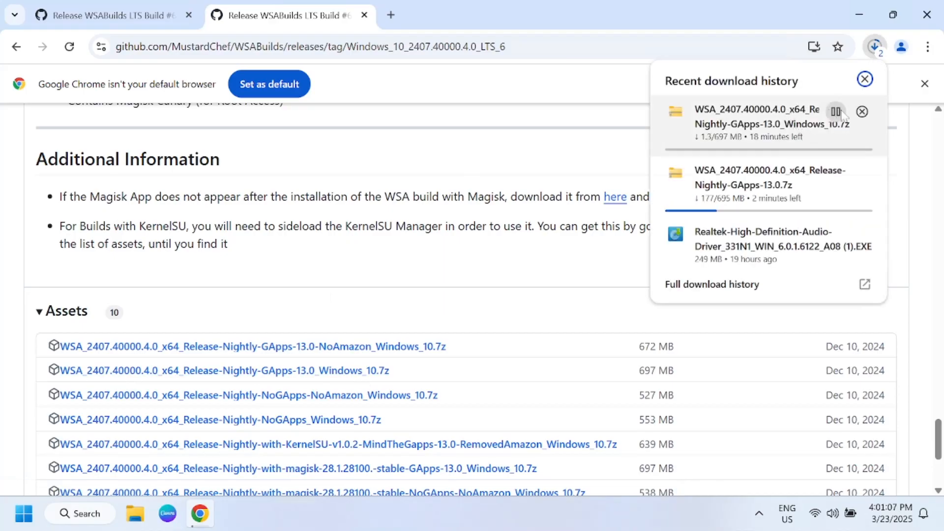
left_click(838, 111)
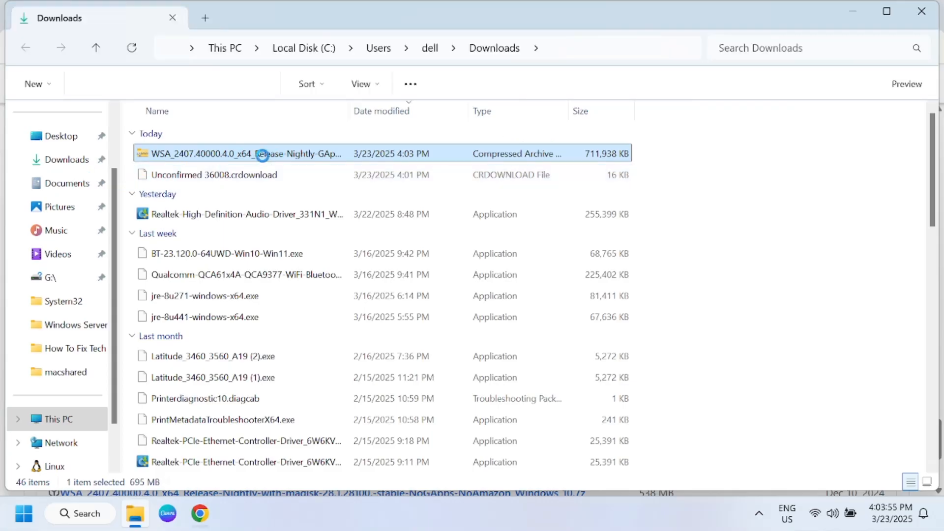
mouse_move(265, 161)
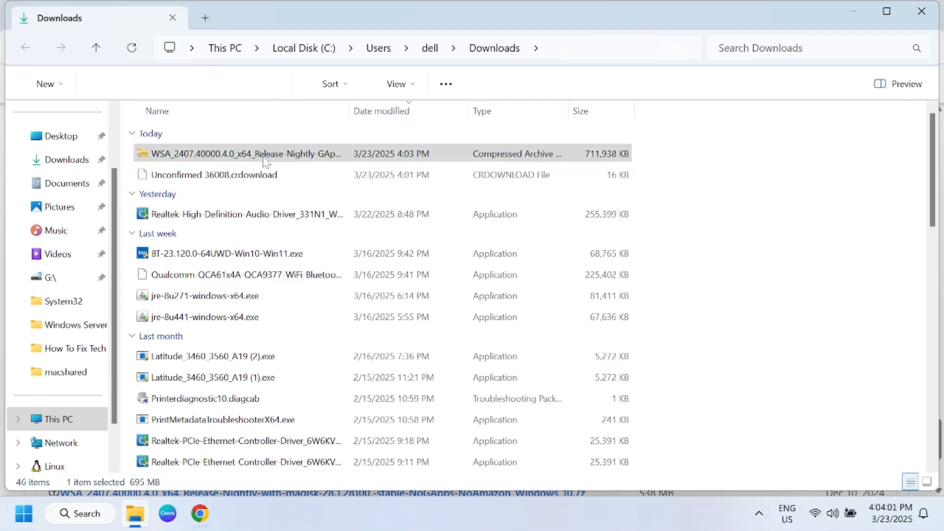
- Extract the GApps-13.0 WSA archive into its suggested folder
right_click(263, 154)
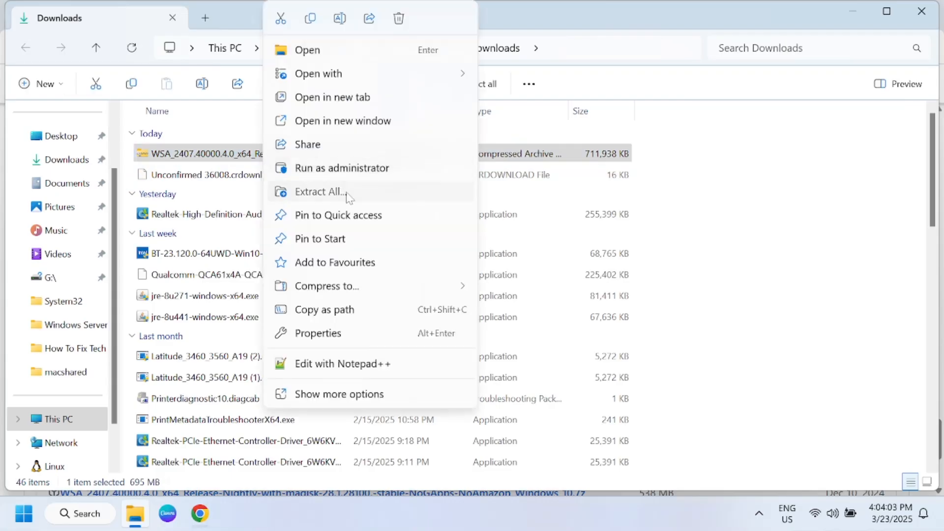
left_click(319, 192)
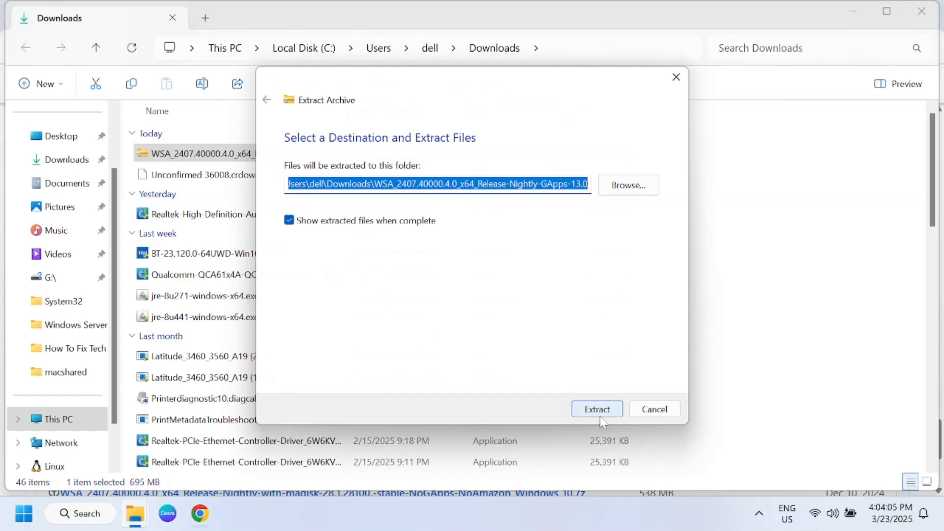
left_click(597, 408)
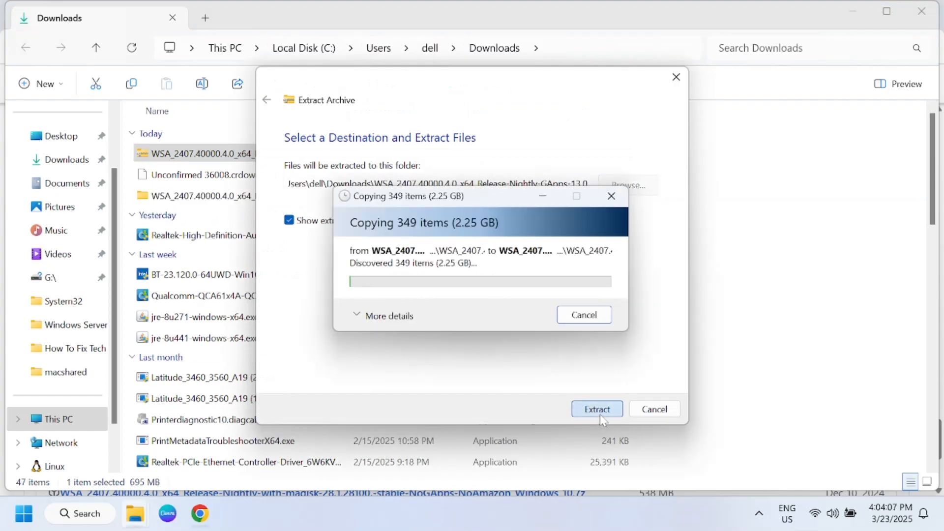
left_click(596, 409)
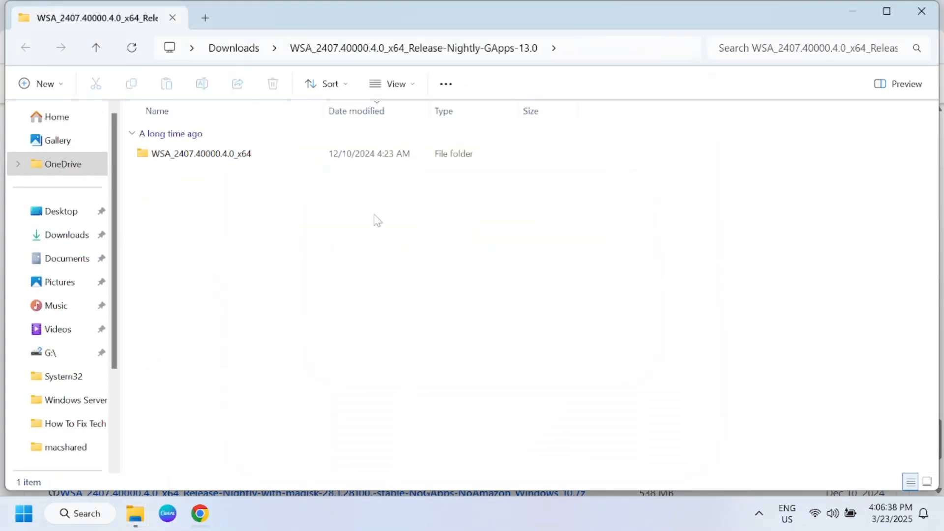
- Open the WSA_2407.40000.4.0_x64 folder and run Run.bat
left_click(202, 153)
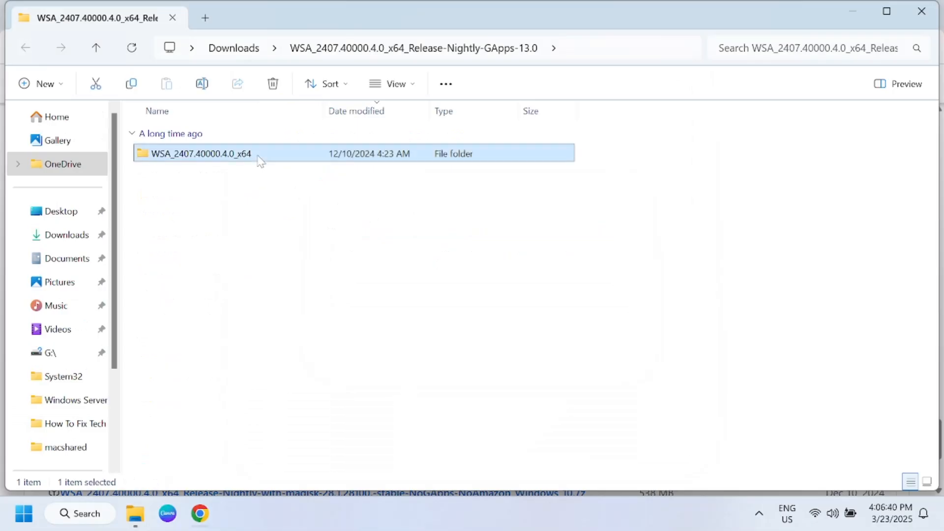
double_click(199, 154)
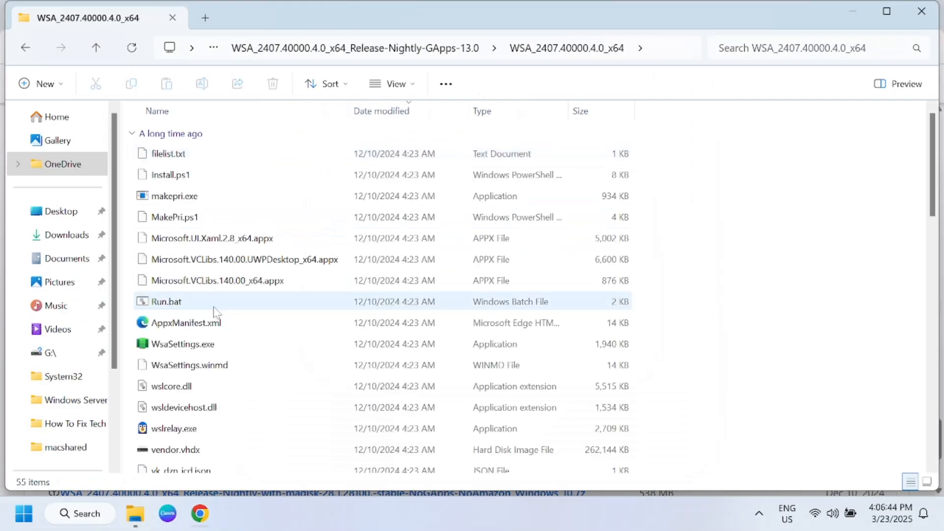
left_click(167, 301)
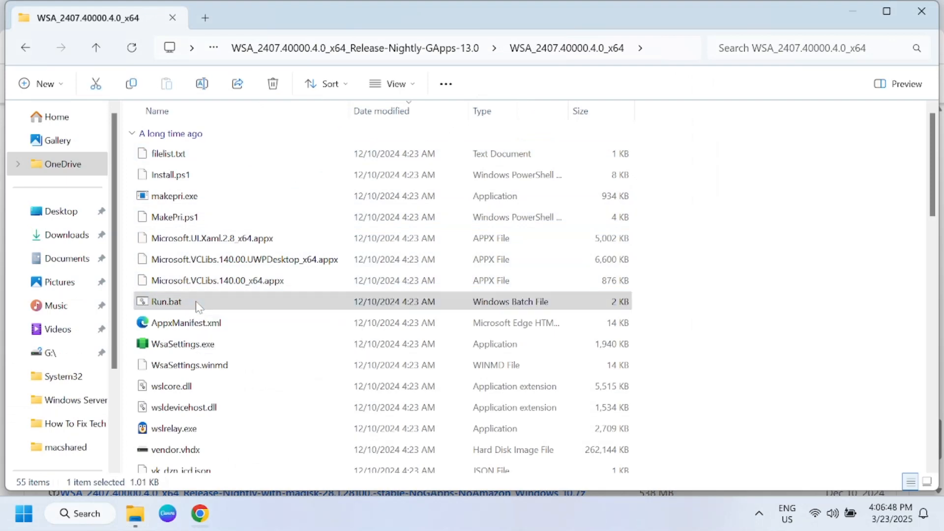
left_click(166, 301)
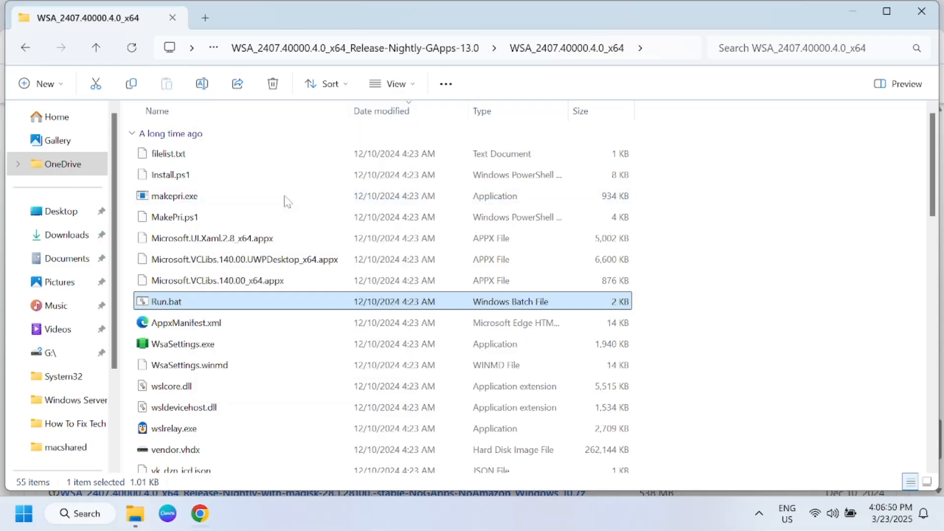
double_click(169, 301)
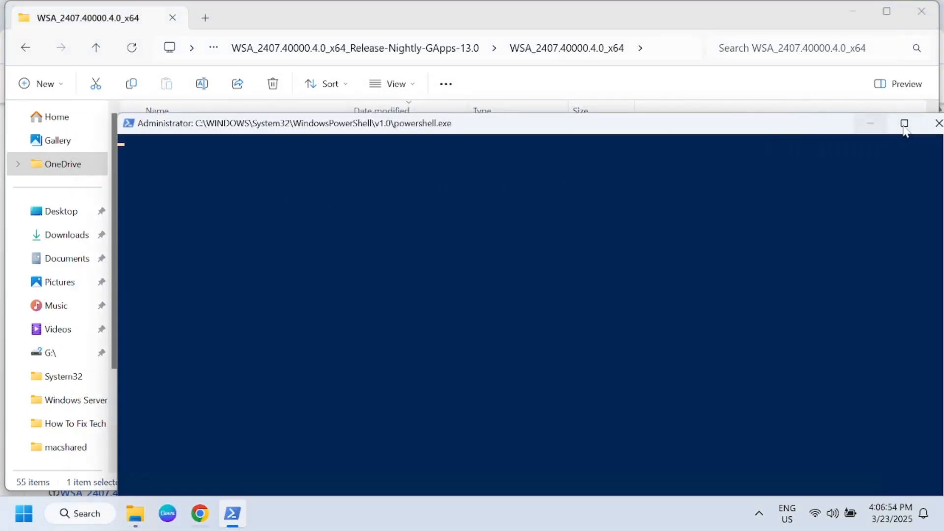
- Maximize PowerShell and disable the makepri.exe security prompt so installation completes
left_click(904, 122)
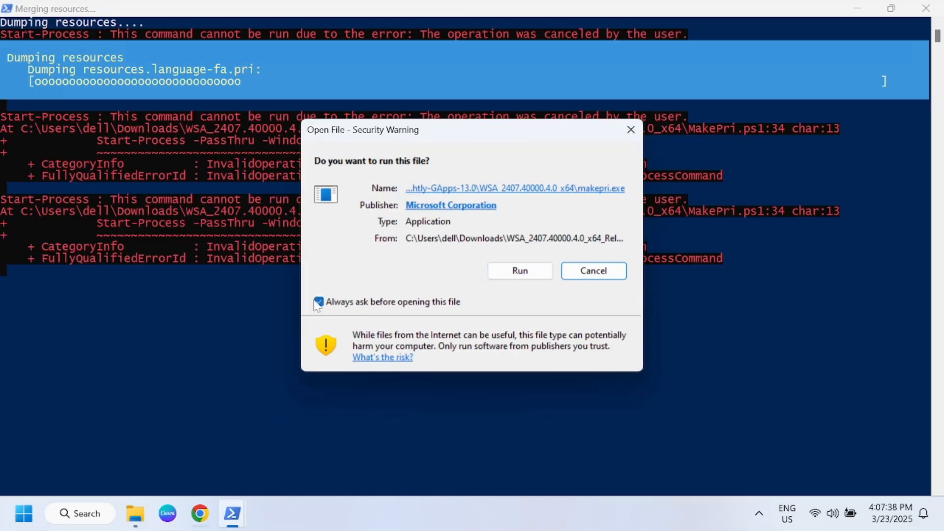
left_click(593, 270)
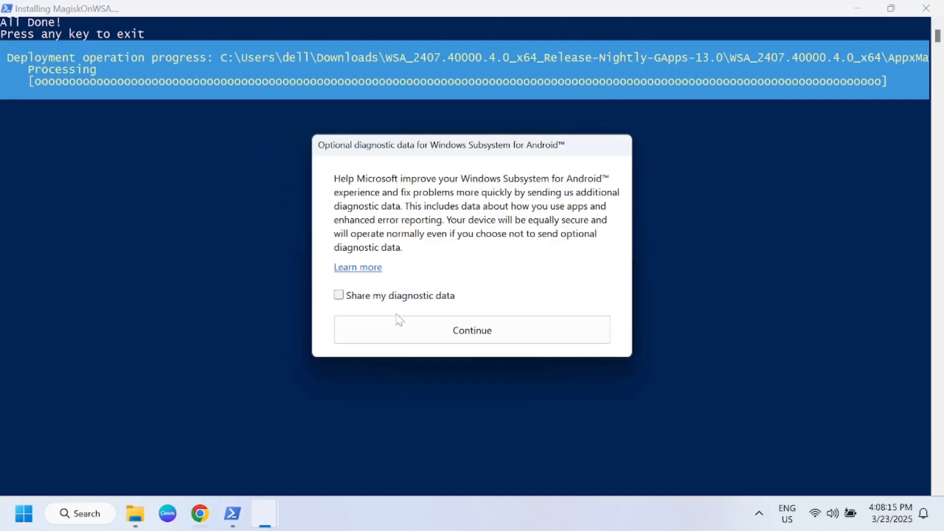
- Leave 'Share my diagnostic data' off after toggling it, and continue
left_click(338, 295)
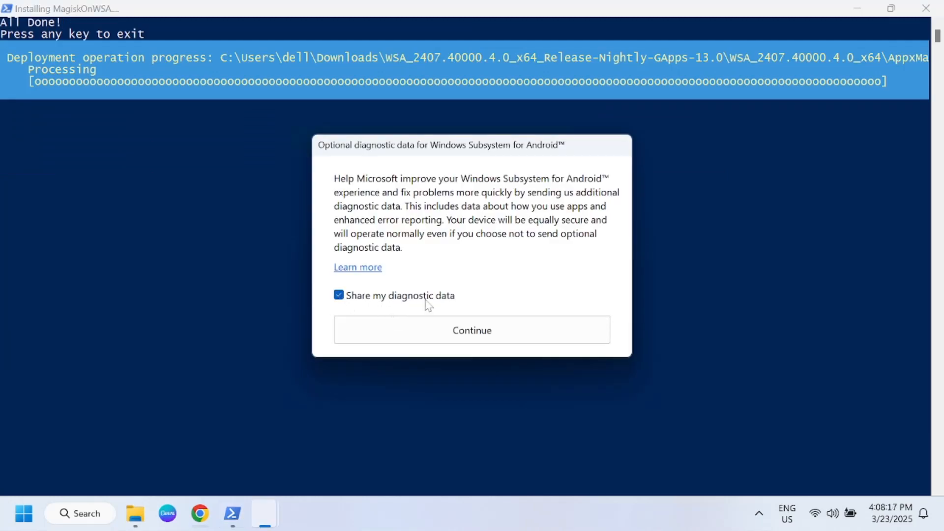
left_click(339, 295)
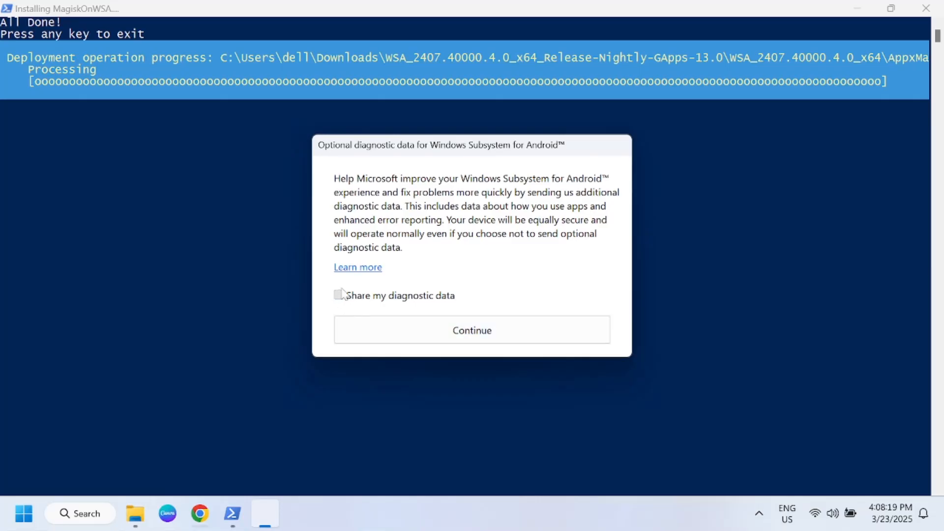
left_click(472, 330)
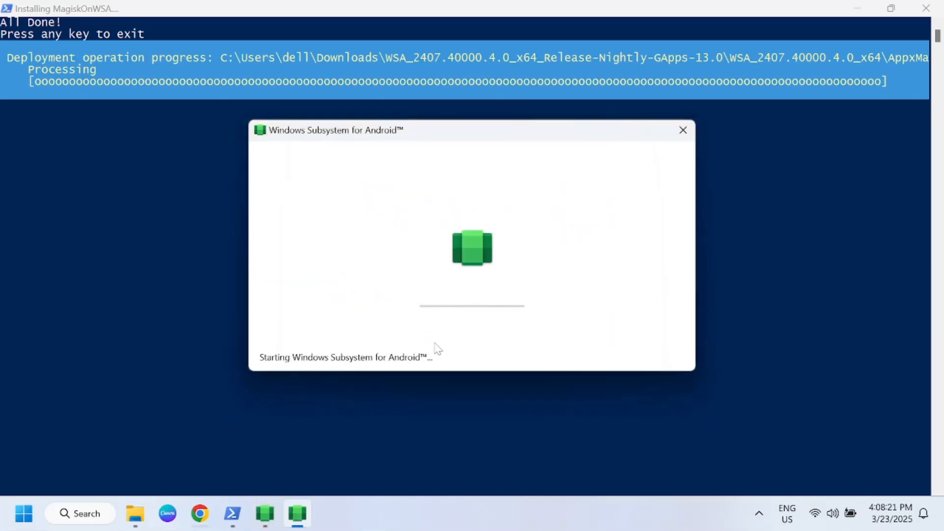
mouse_move(294, 146)
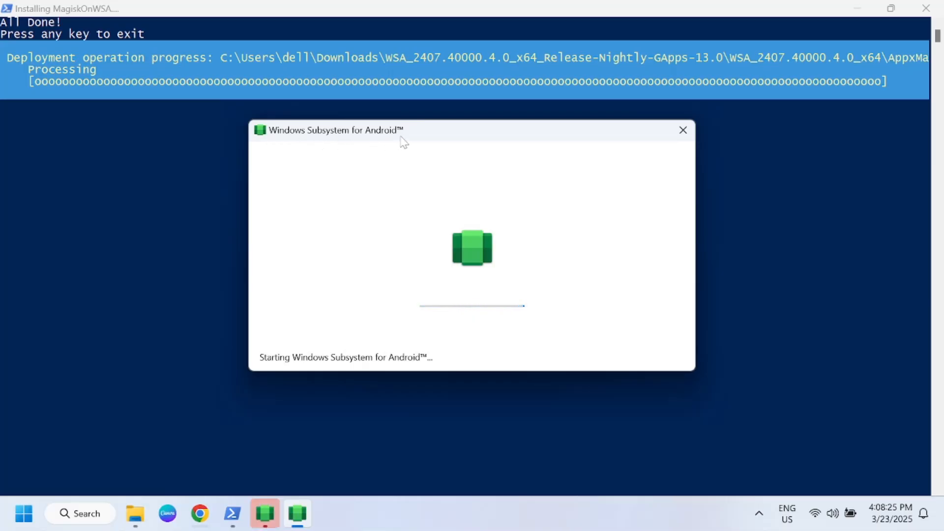
- Launch Windows Subsystem for Android from Start and turn on Developer mode in Advanced settings
left_click(21, 514)
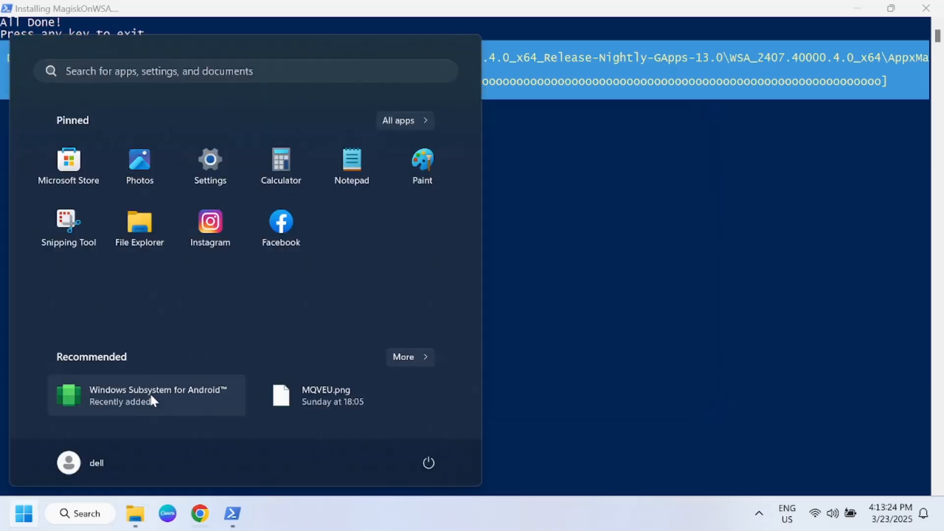
left_click(148, 395)
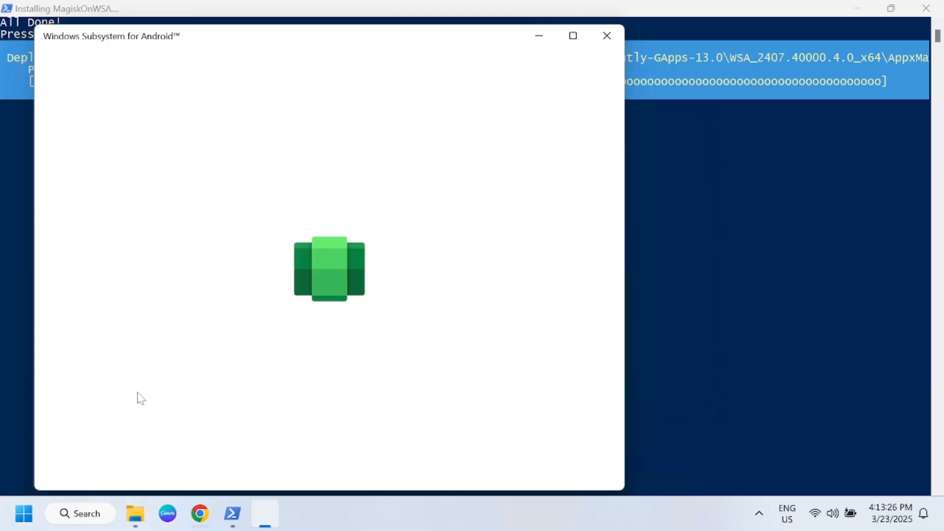
mouse_move(723, 132)
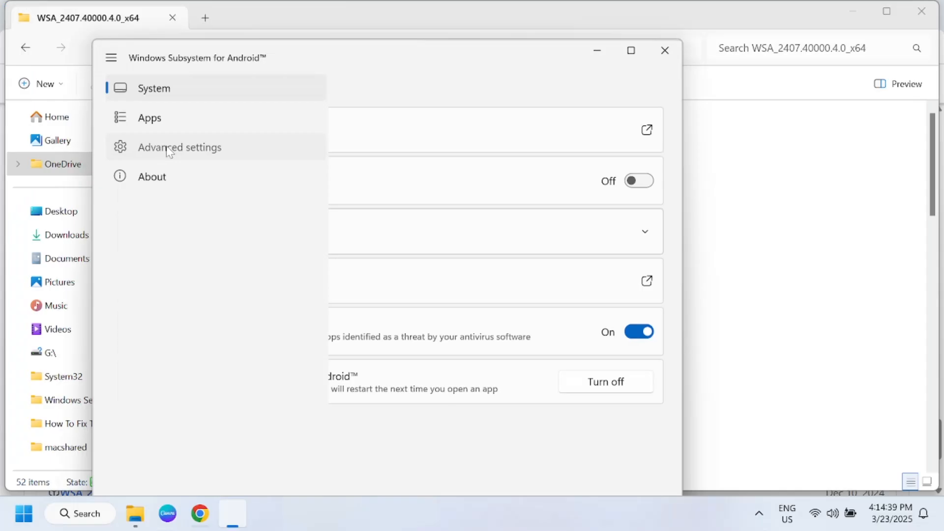
left_click(179, 147)
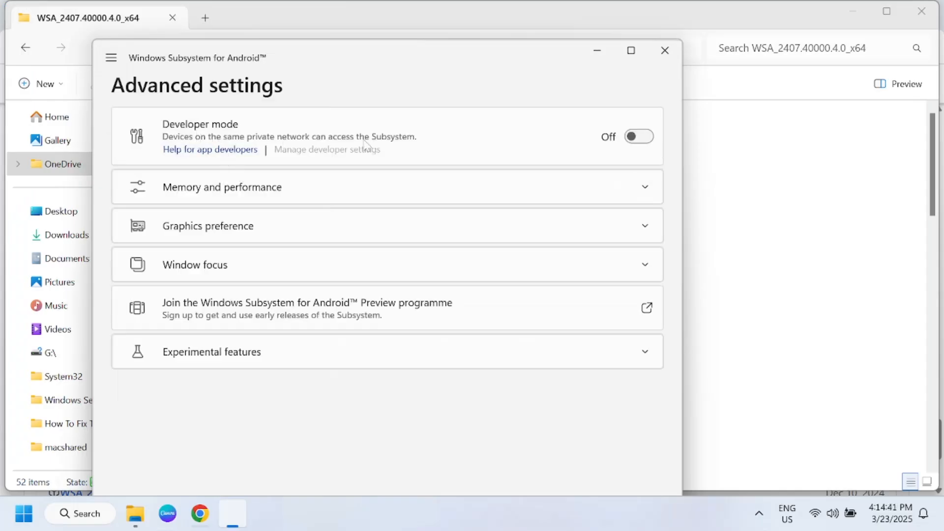
left_click(639, 136)
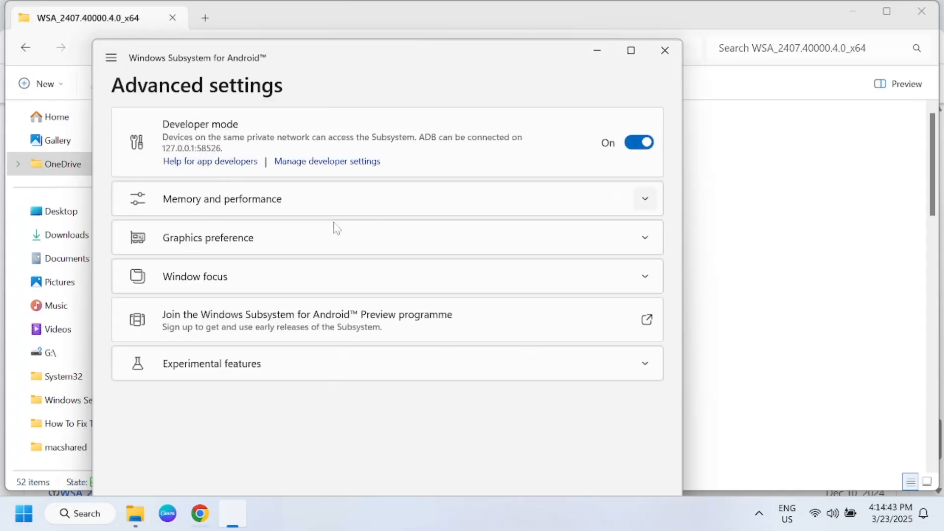
mouse_move(244, 372)
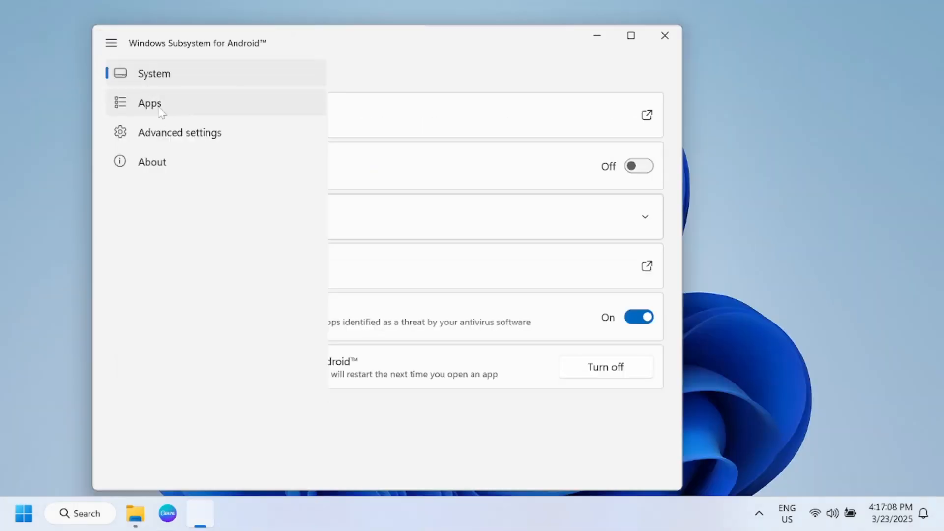
- Open the Google app from the subsystem's installed Apps list
left_click(149, 103)
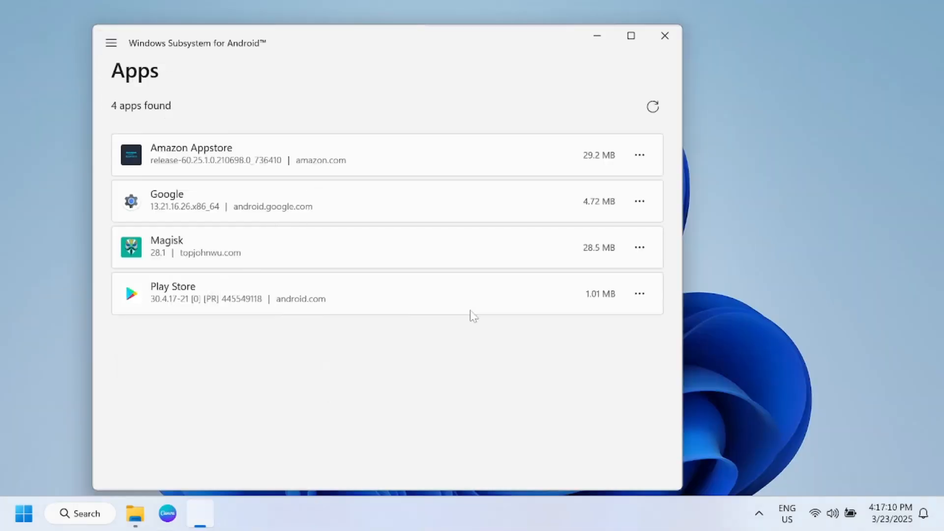
left_click(639, 200)
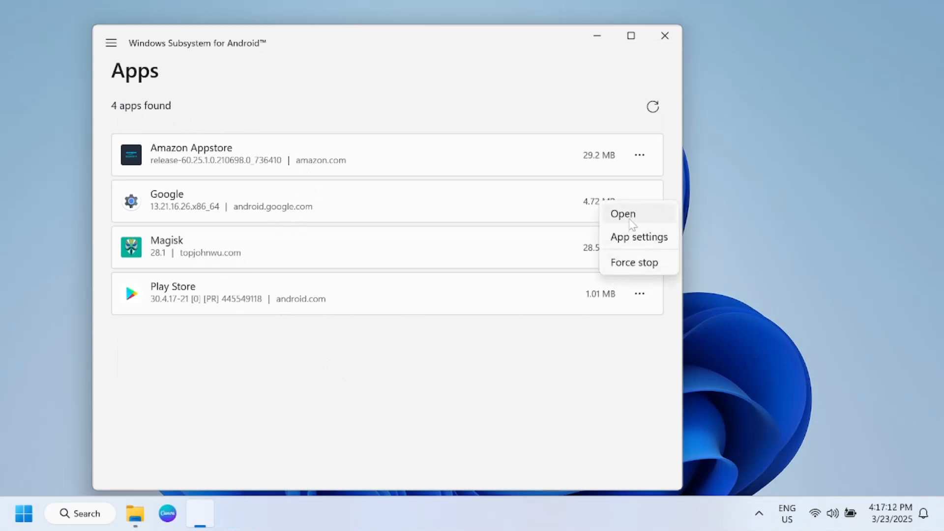
left_click(622, 214)
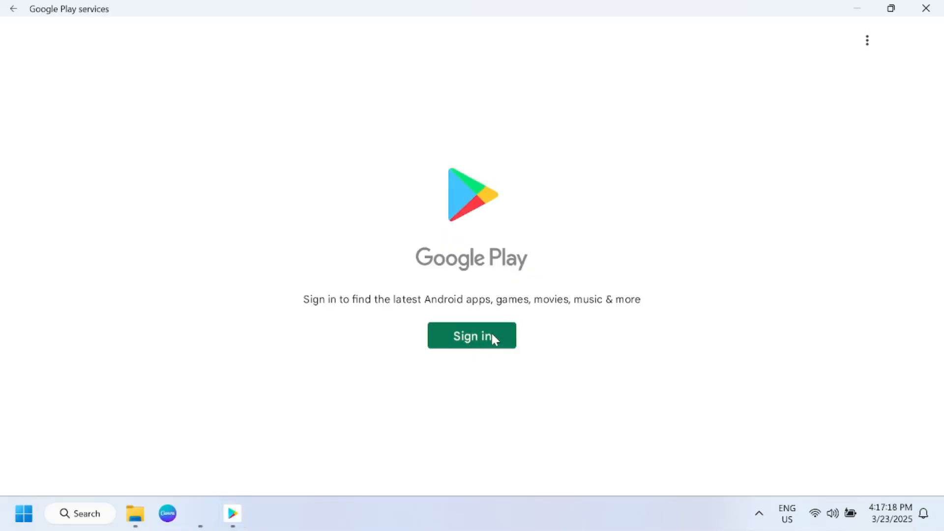
- Start signing in on the Google Play services screen
left_click(472, 335)
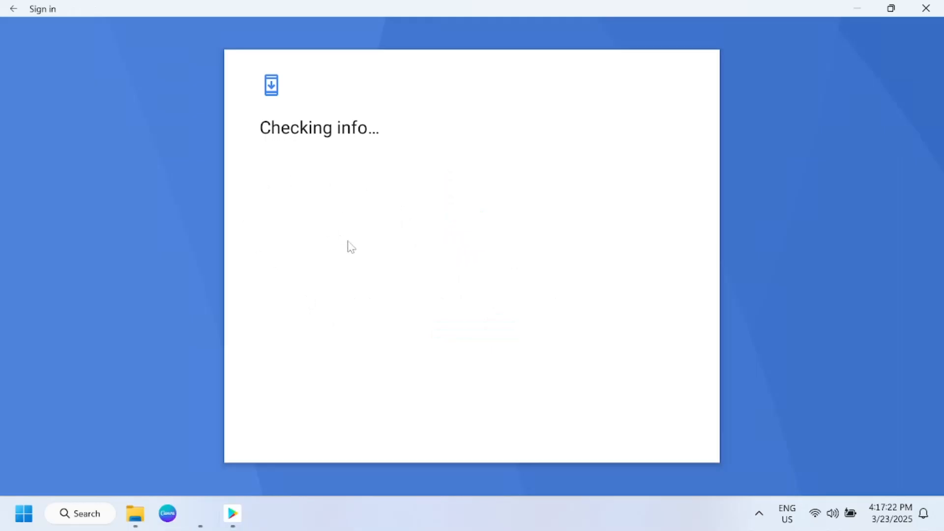
mouse_move(313, 225)
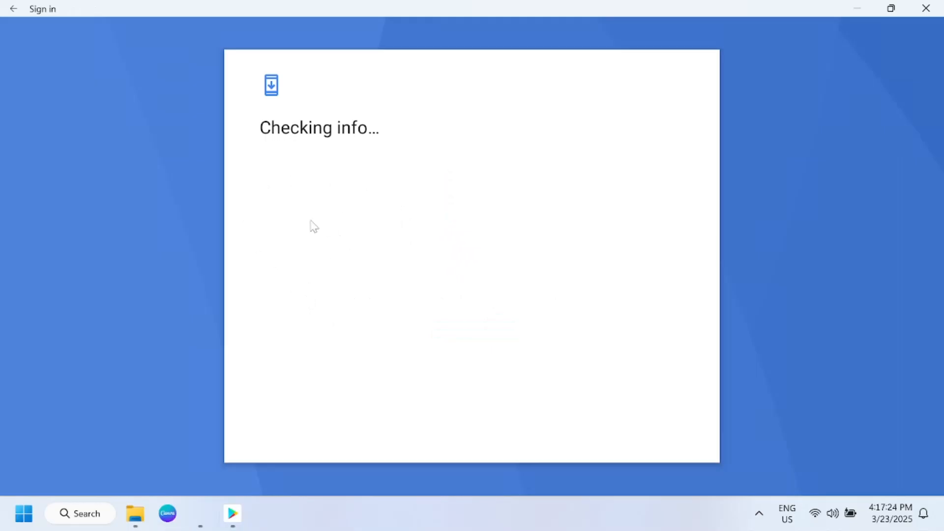
mouse_move(788, 96)
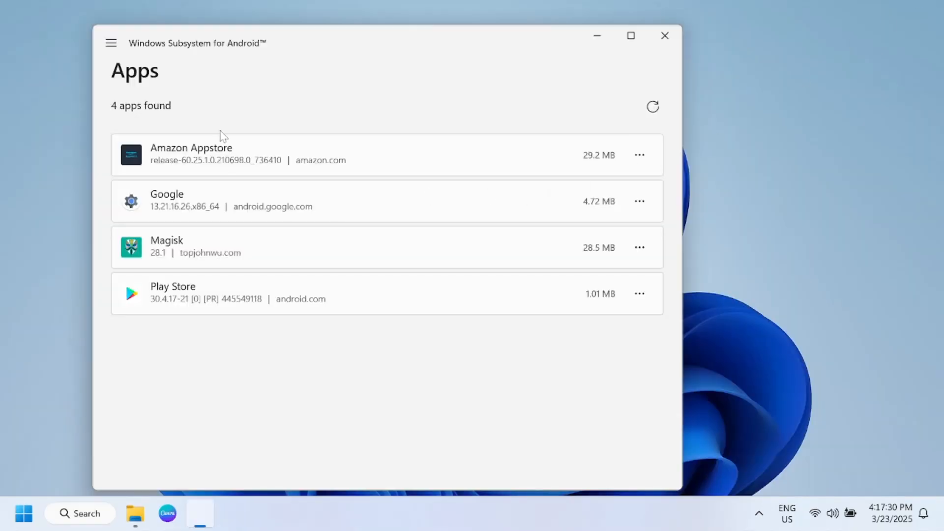
- Open Manage developer settings under Advanced settings, then close the subsystem settings window
left_click(111, 43)
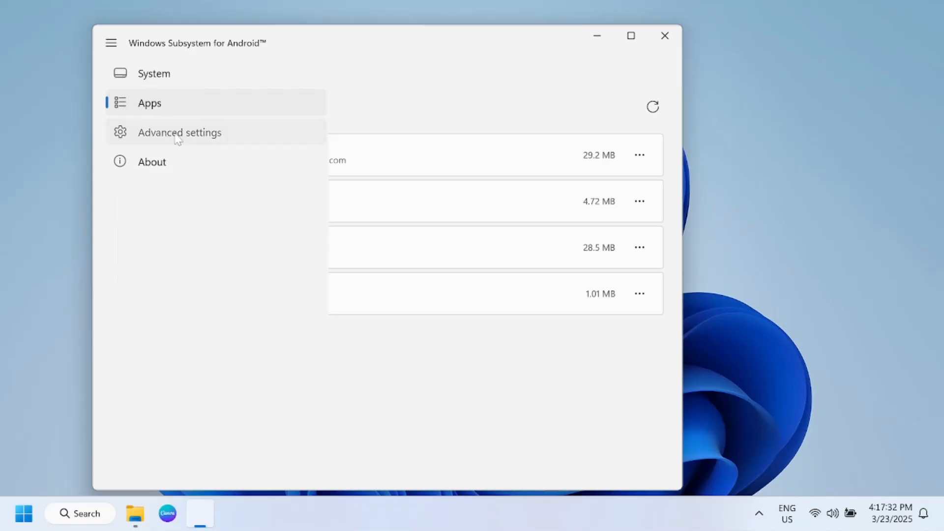
left_click(179, 133)
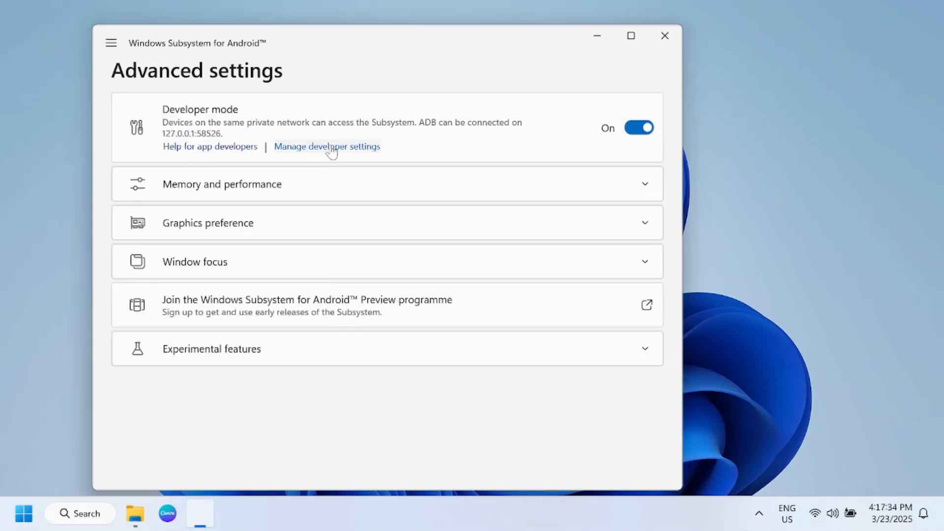
left_click(327, 147)
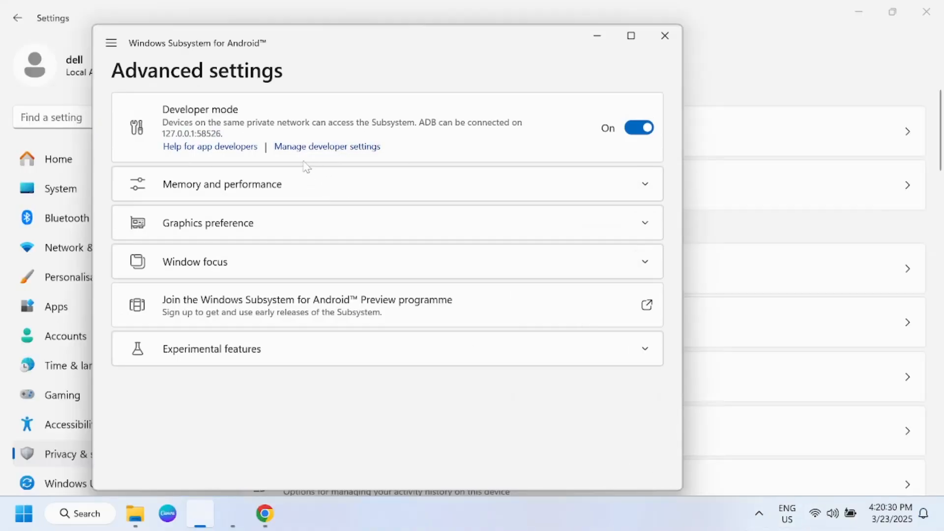
mouse_move(349, 153)
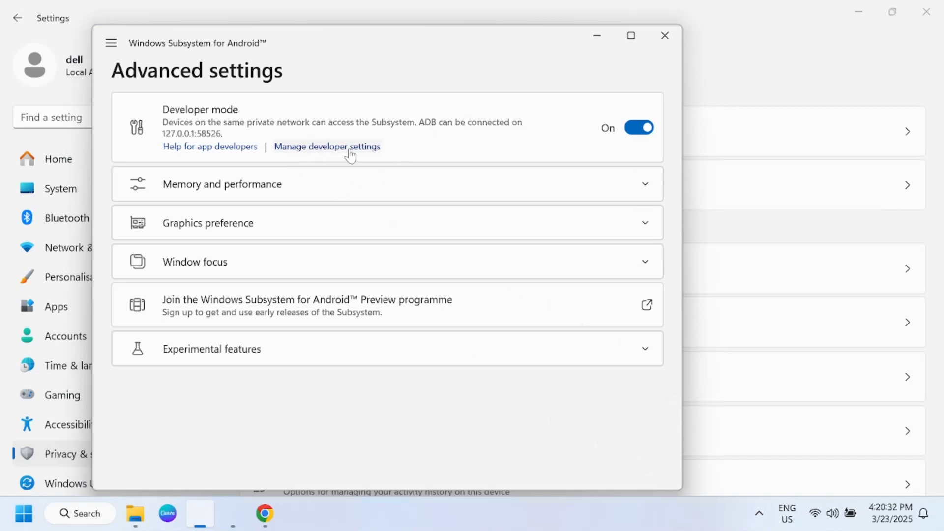
mouse_move(449, 235)
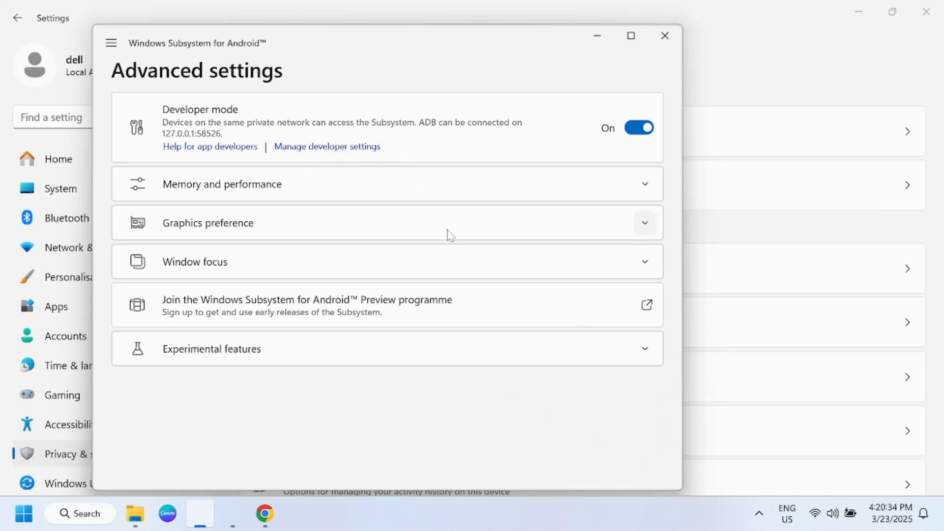
mouse_move(665, 35)
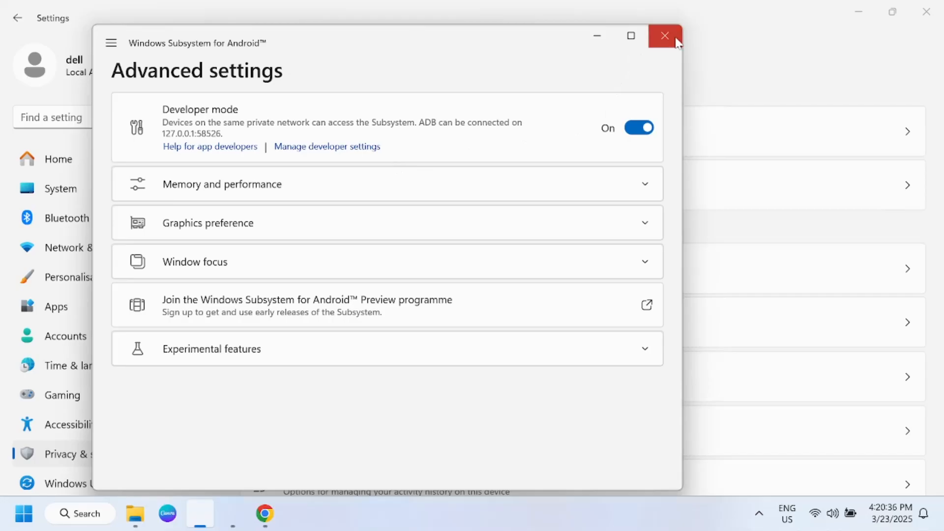
left_click(665, 36)
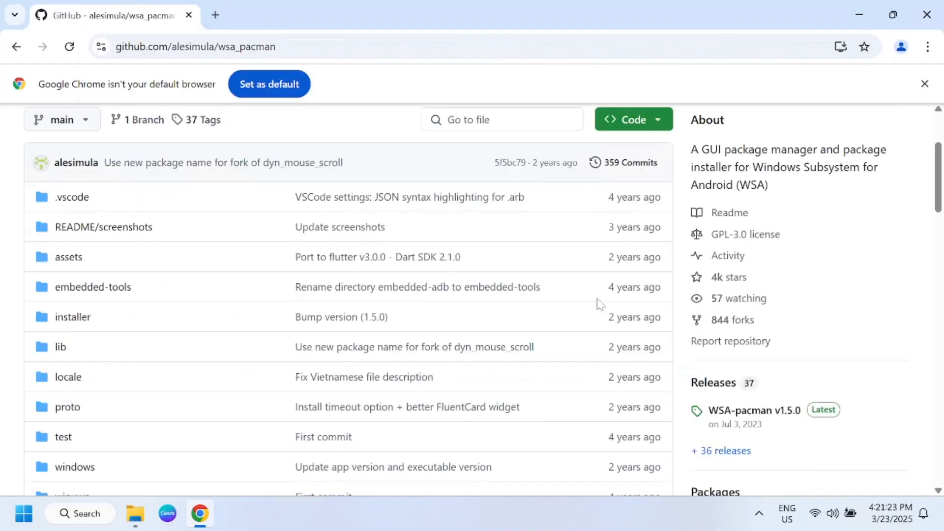
- Download WSA-pacman-v1.5.0-installer.exe from the v1.5.0 release assets and show it in its folder
scroll("down", 3)
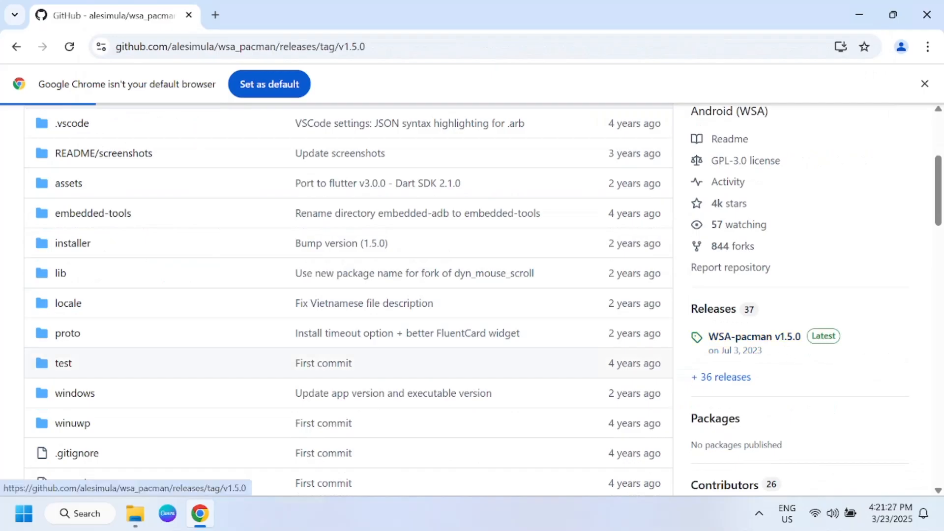
left_click(753, 336)
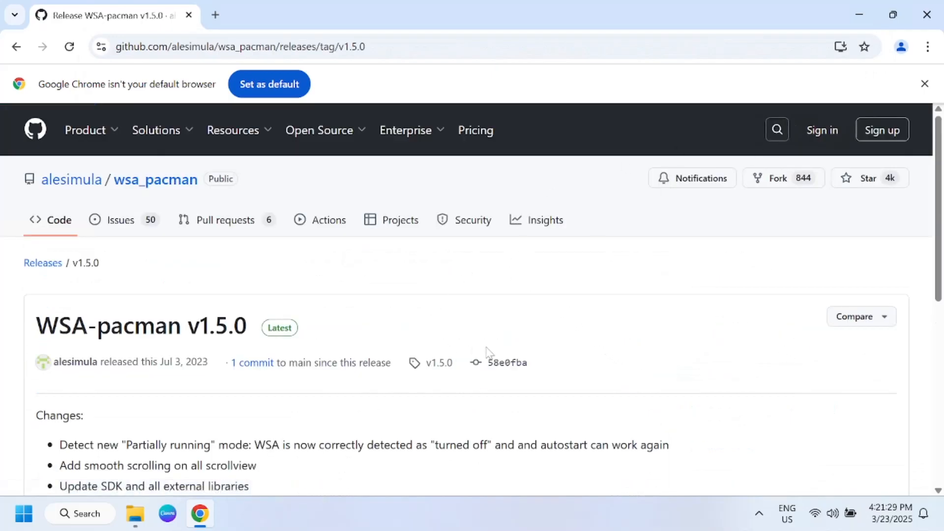
scroll("down", 3)
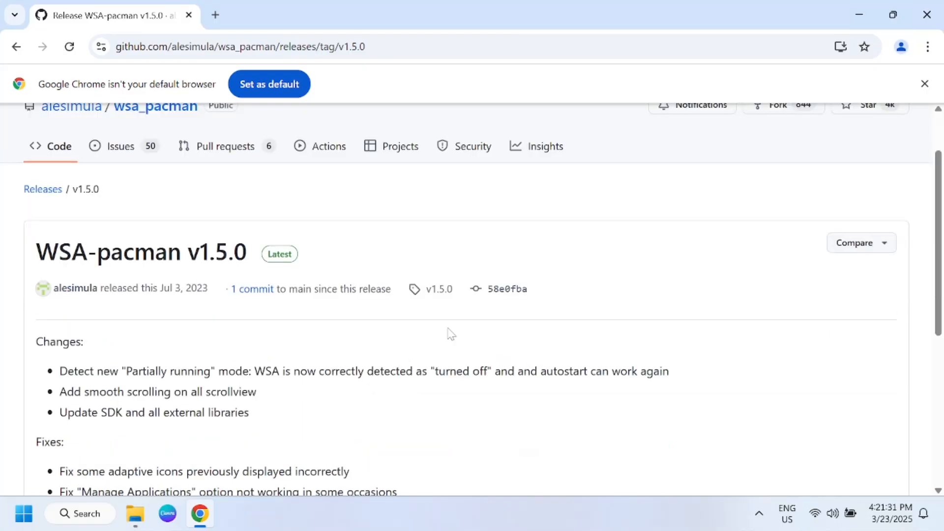
scroll("down", 3)
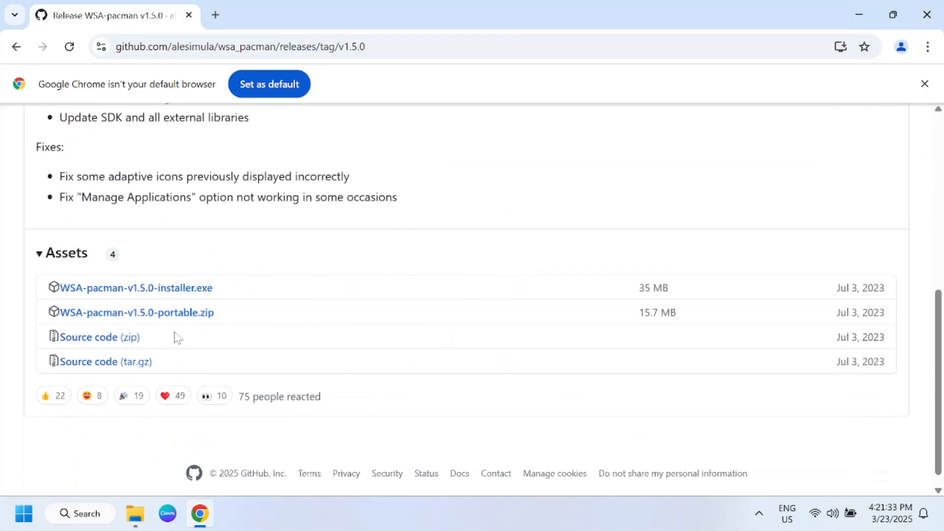
mouse_move(178, 296)
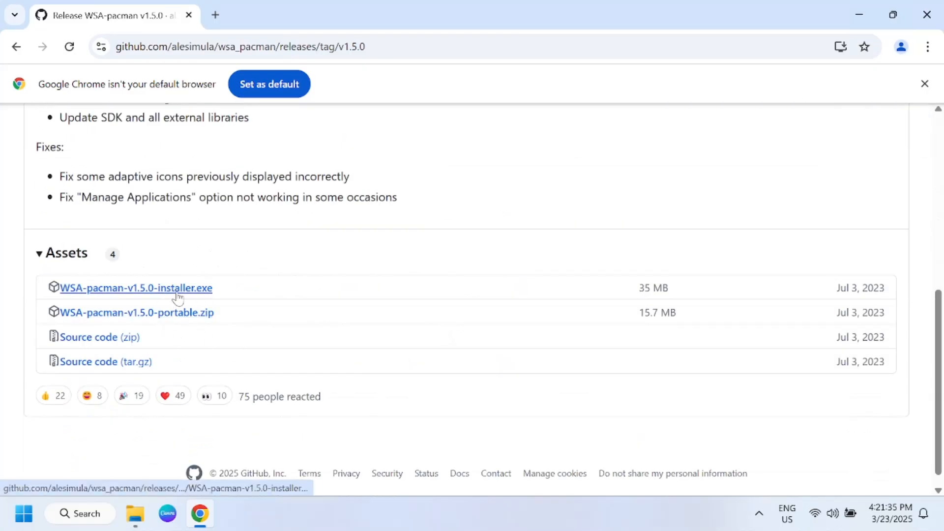
left_click(135, 288)
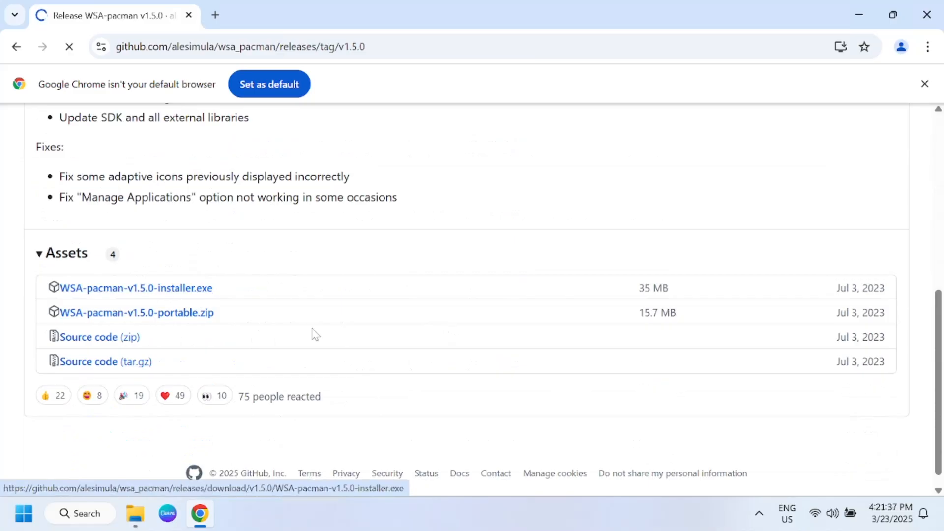
left_click(874, 46)
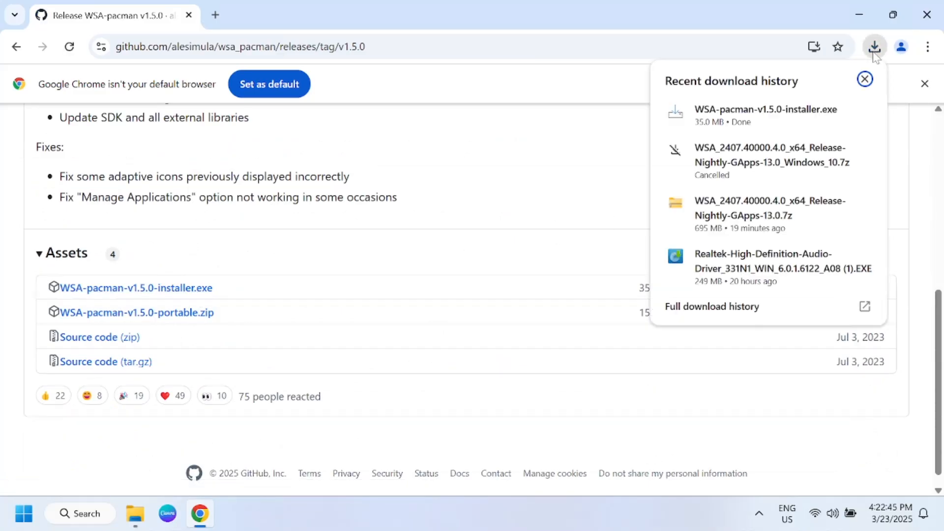
mouse_move(832, 112)
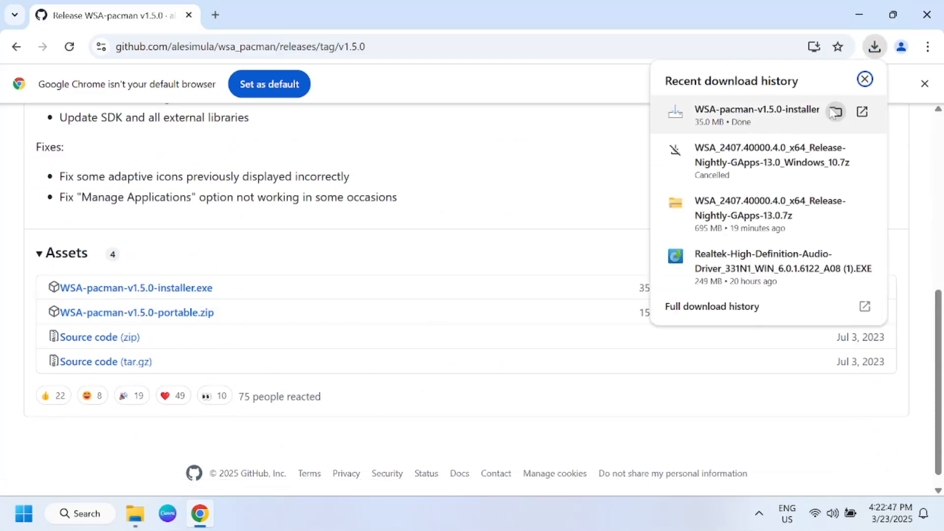
left_click(835, 112)
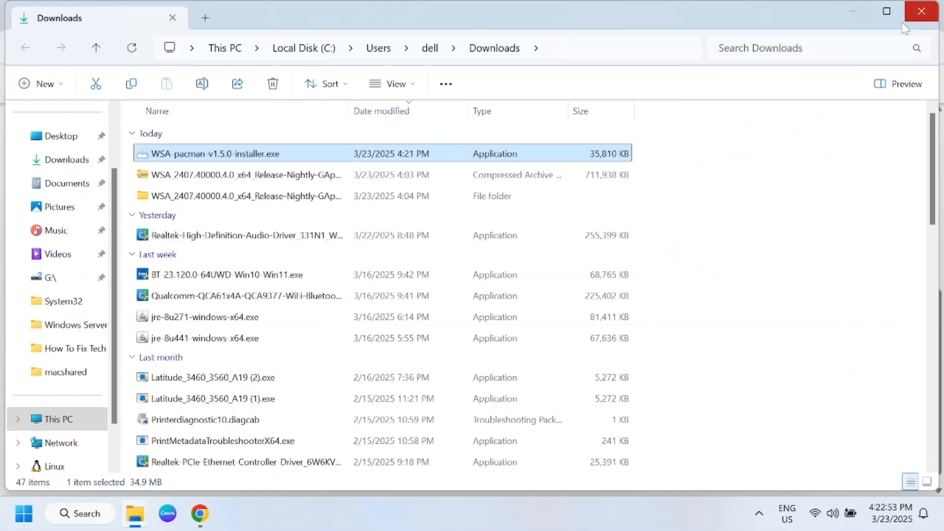
- Run WSA-pacman-v1.5.0-installer.exe from the Downloads folder
double_click(212, 153)
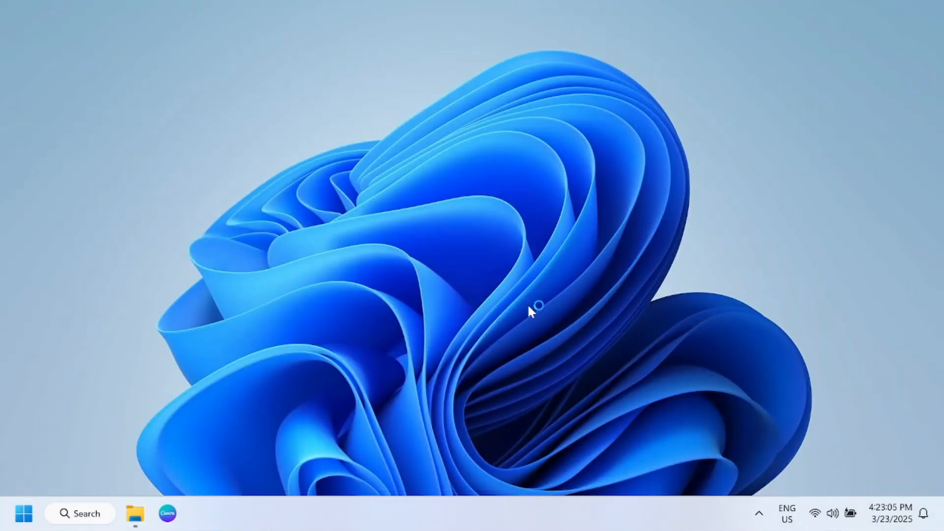
mouse_move(494, 287)
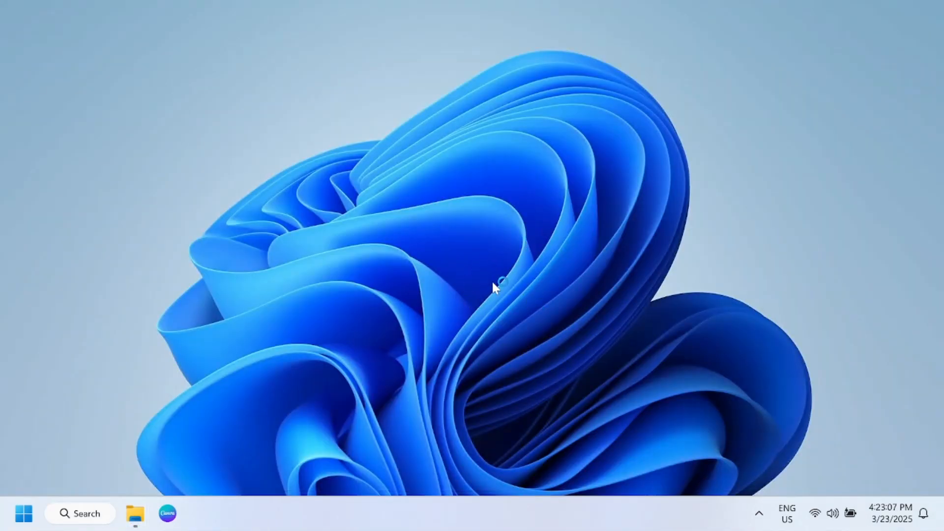
mouse_move(328, 334)
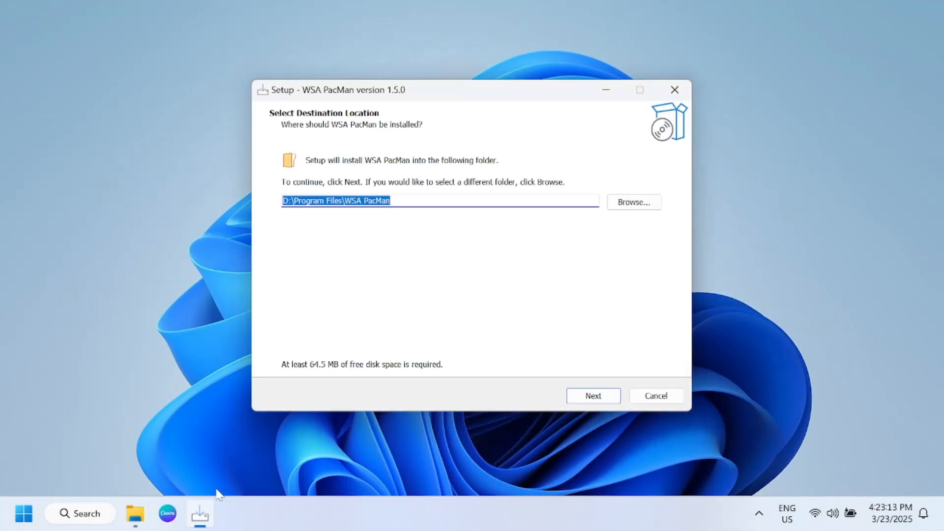
- Accept the default install and Start Menu folders and finish the WSA PacMan setup
left_click(593, 395)
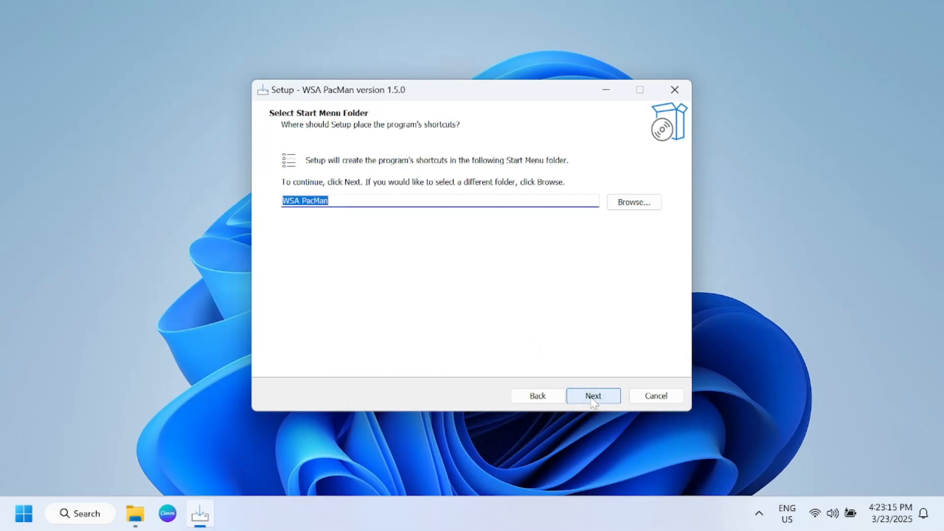
left_click(594, 395)
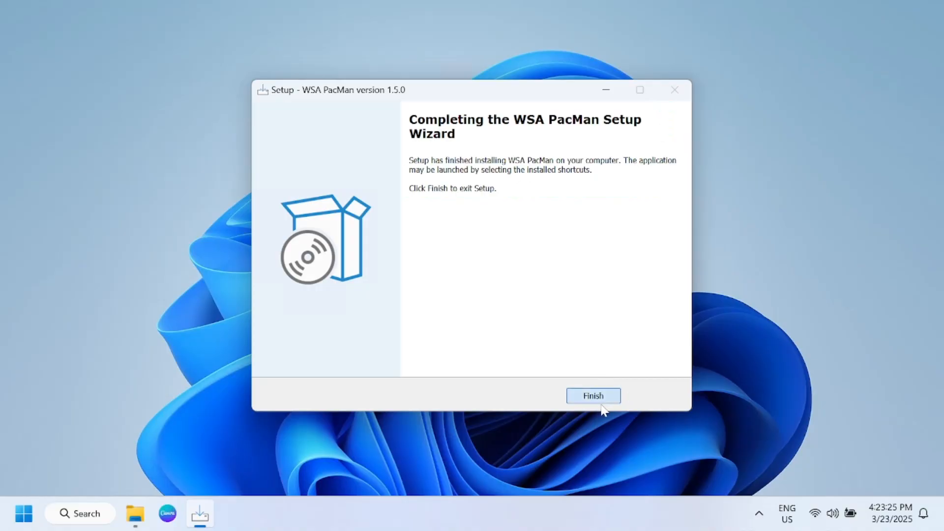
left_click(593, 395)
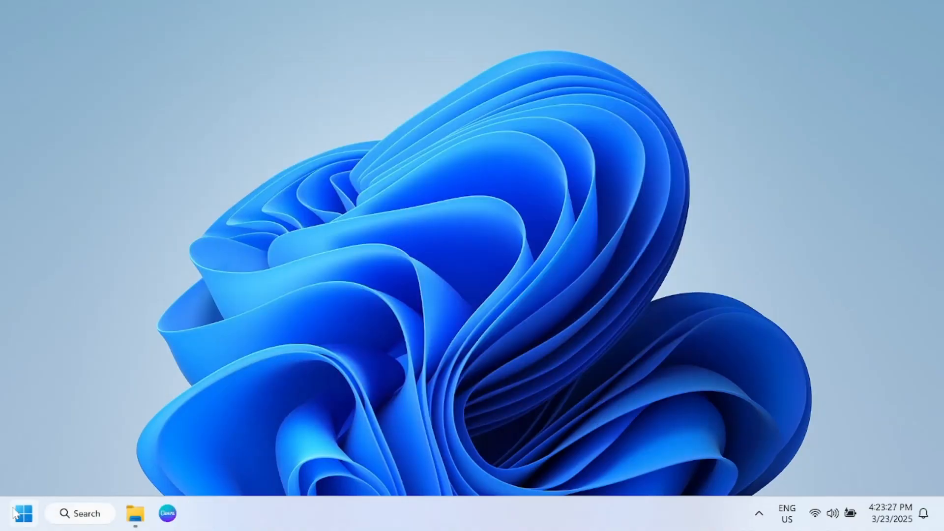
- Search Start for 'pac' and launch WSA PacMan from the best match
left_click(21, 513)
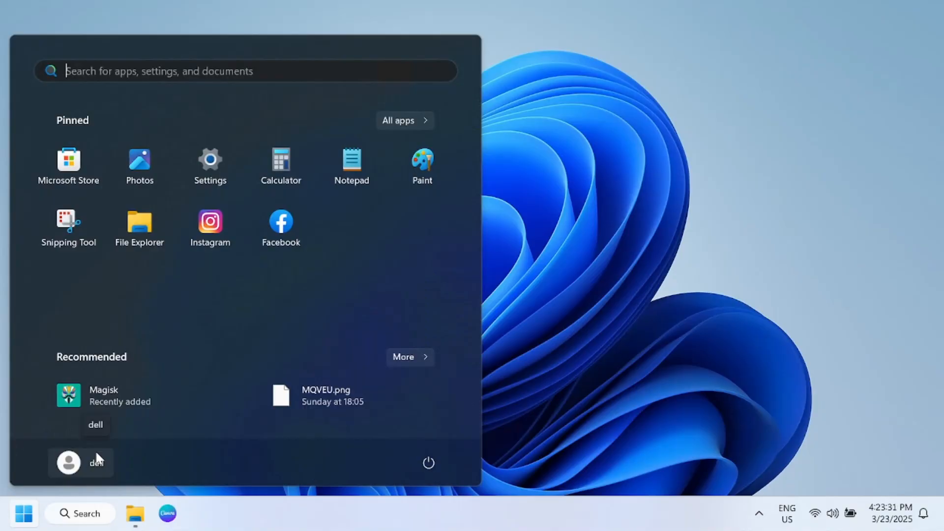
type("anyDesk")
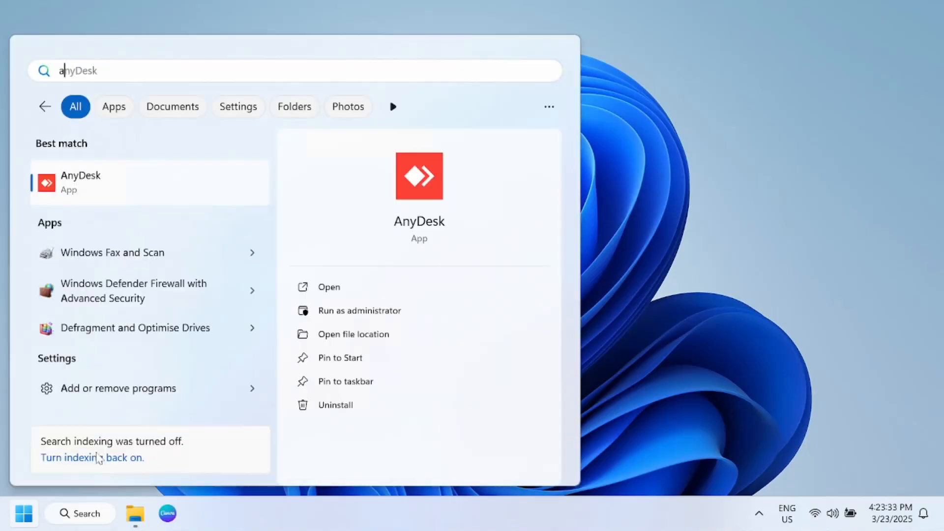
type("powerPoint")
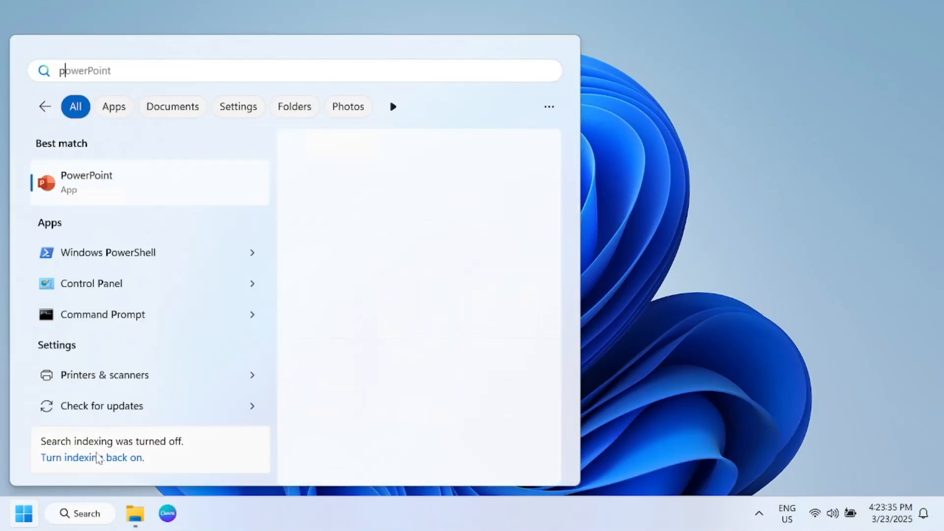
type("pac")
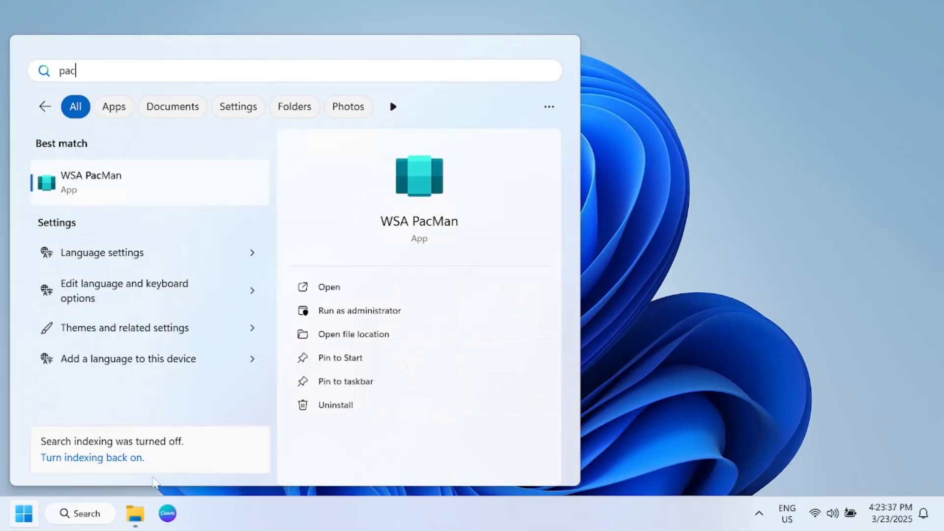
mouse_move(126, 195)
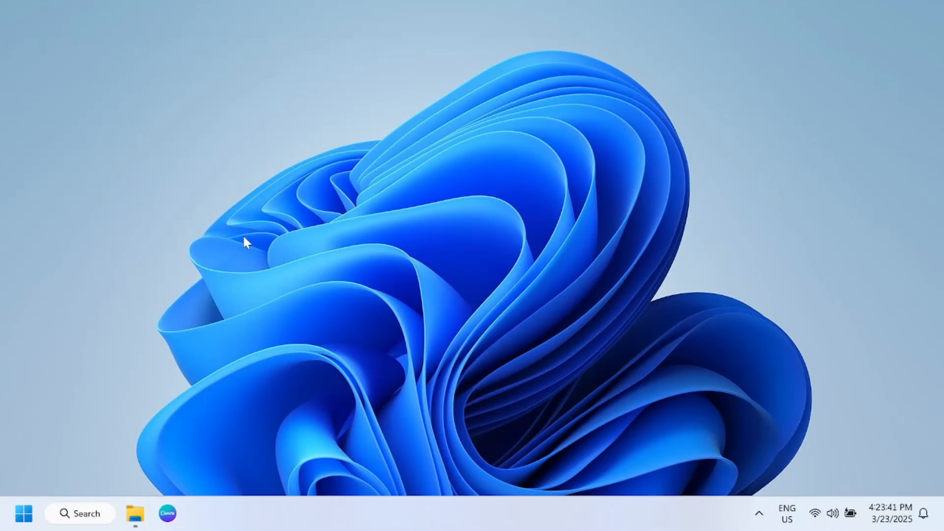
left_click(197, 527)
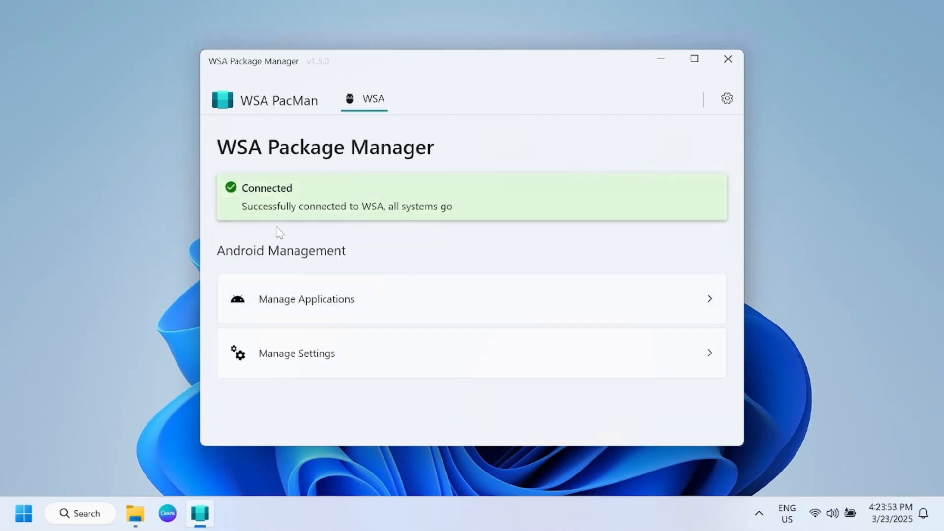
mouse_move(287, 219)
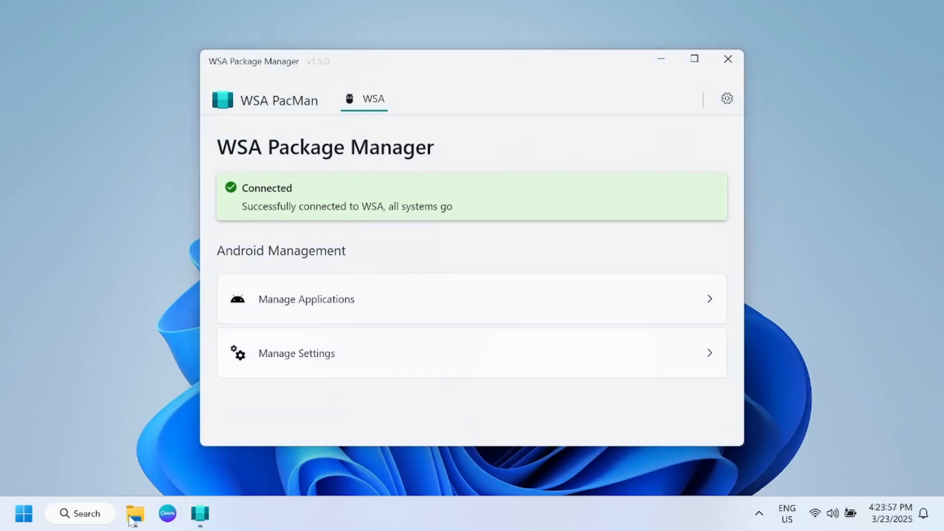
mouse_move(113, 479)
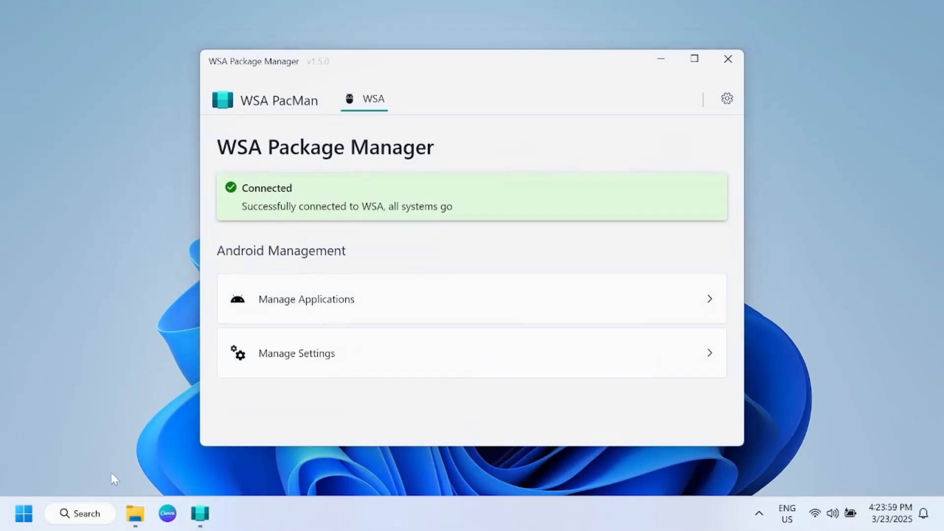
mouse_move(140, 419)
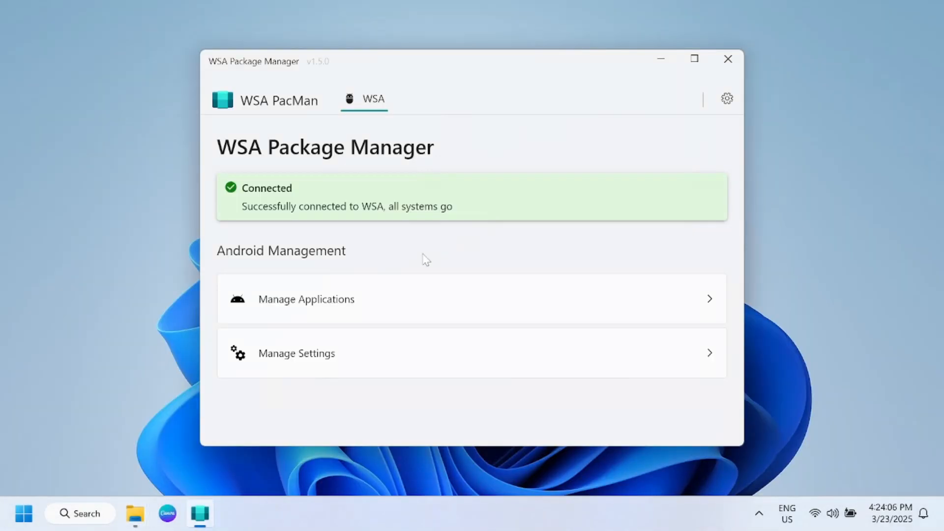
mouse_move(479, 6)
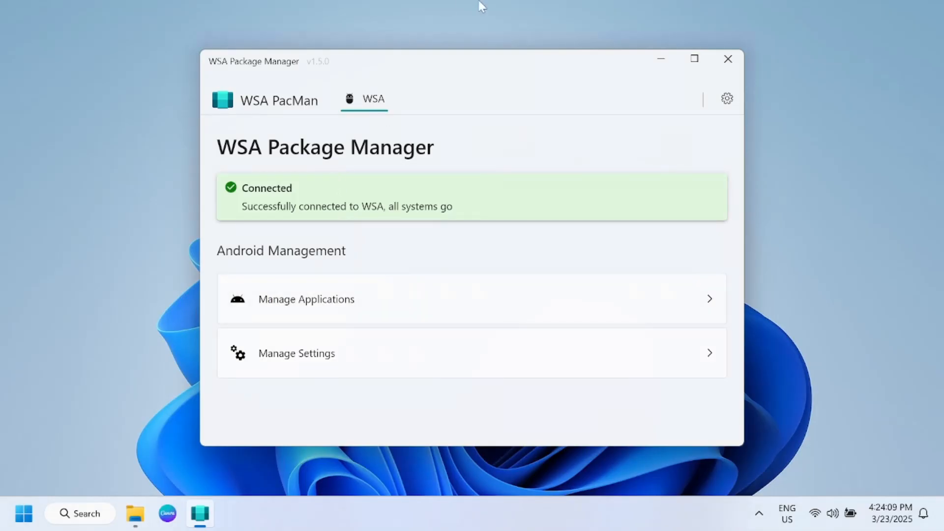
- Close the WSA PacMan window after it reports Connected
left_click(727, 58)
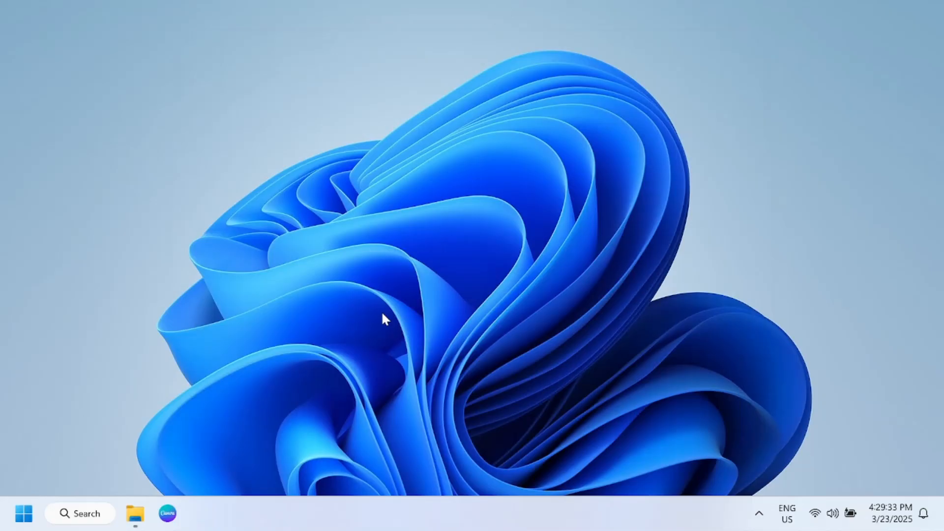
mouse_move(387, 291)
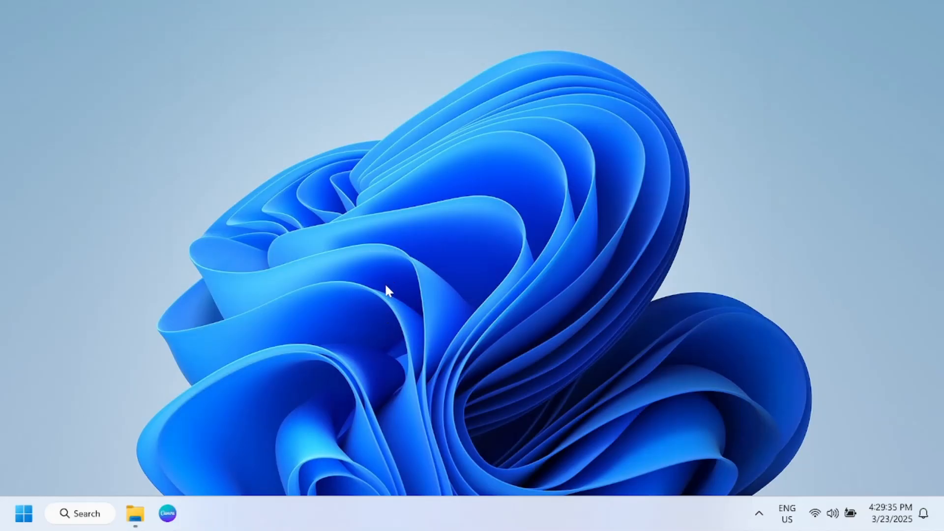